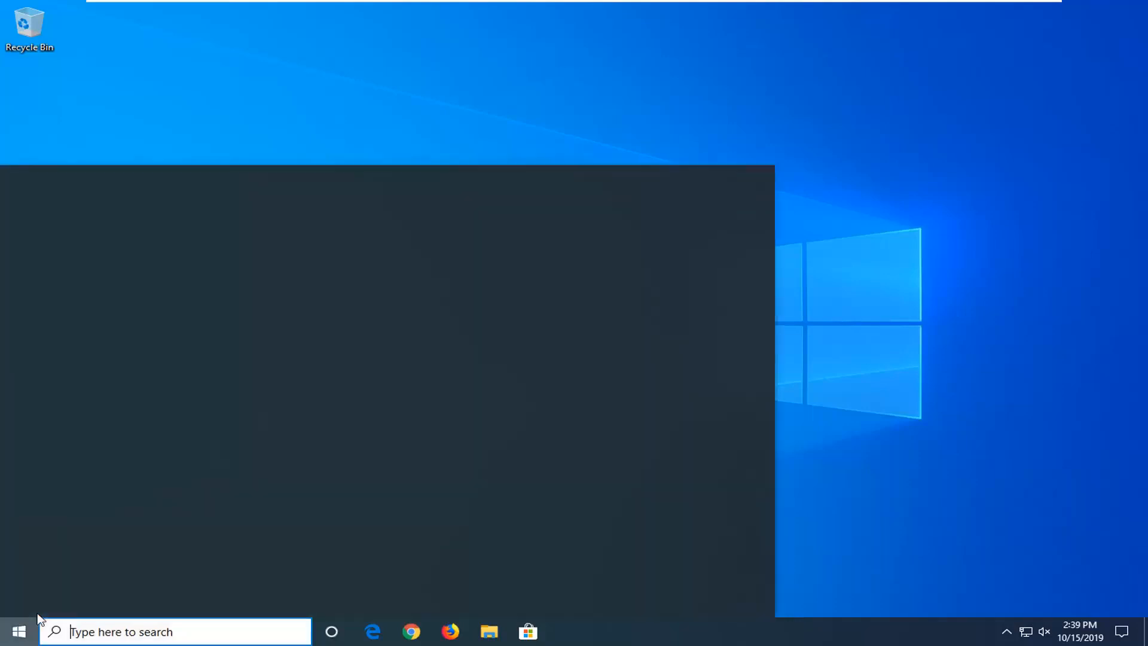
Search the Start menu for 'regedit' and bring up Registry Editor's launch options.
left_click(17, 631)
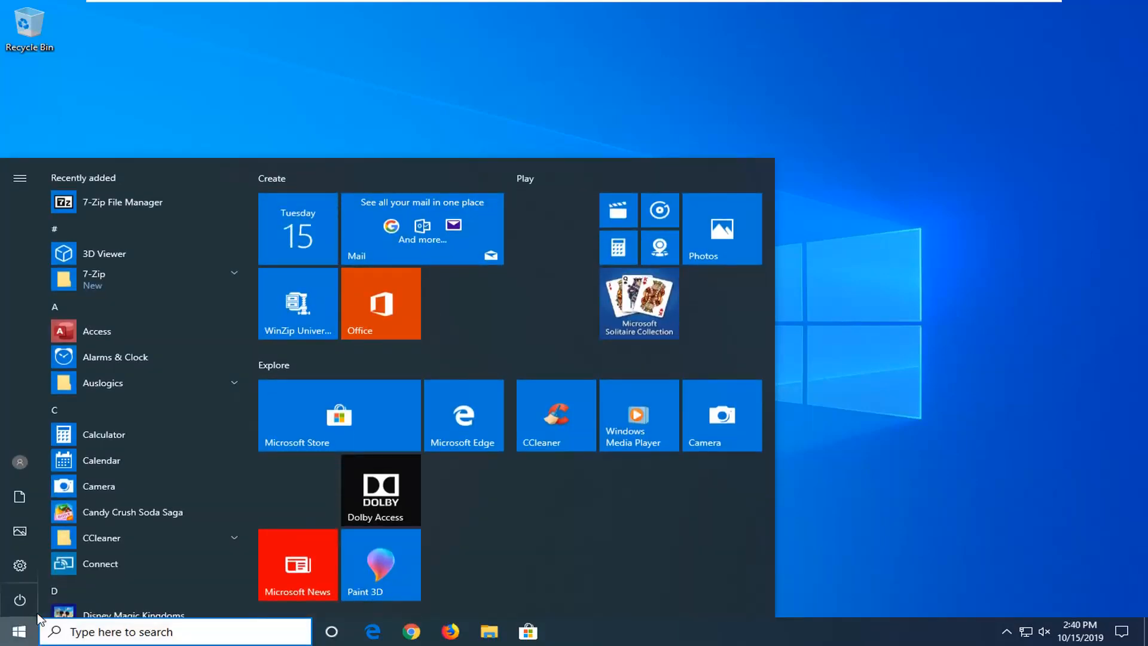
type("reg")
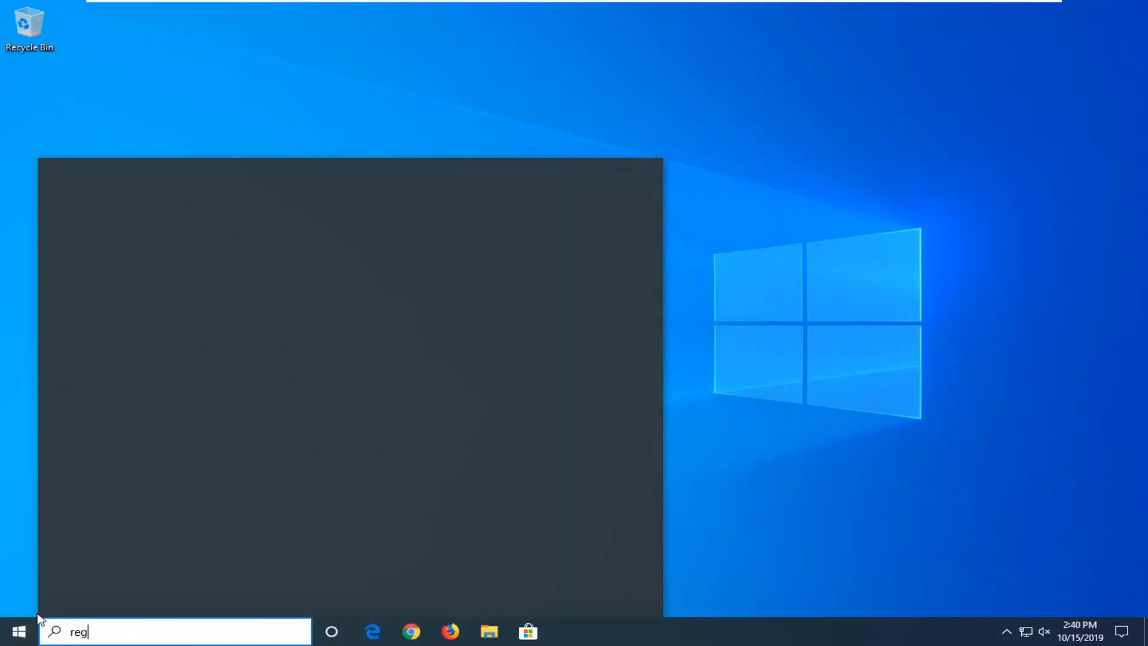
type("edit")
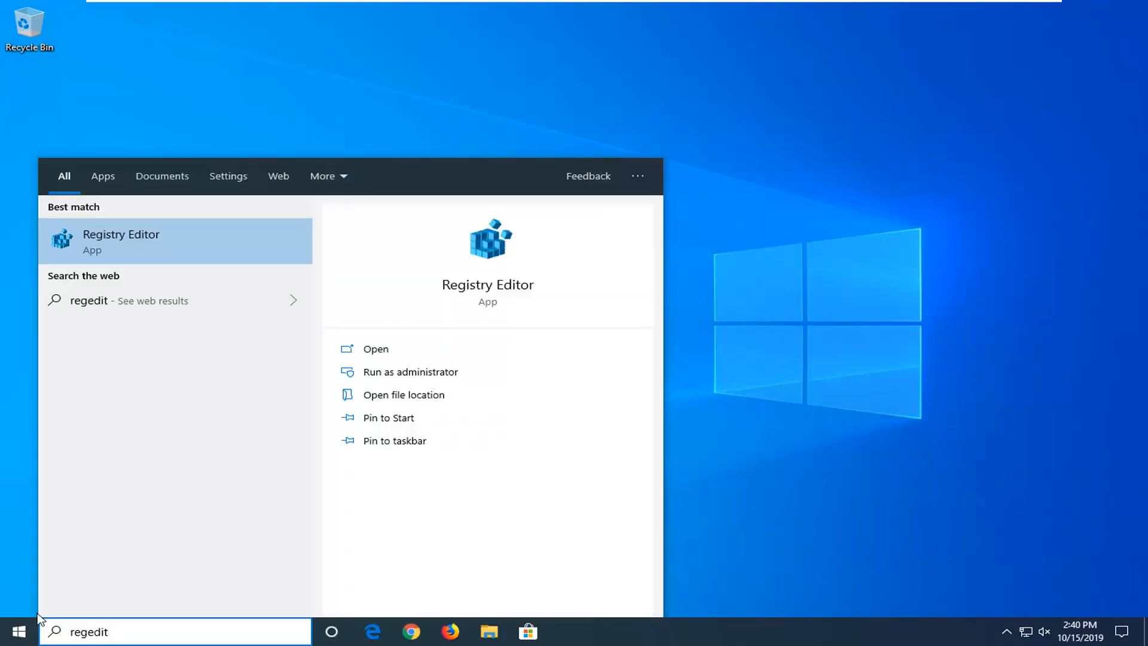
right_click(120, 240)
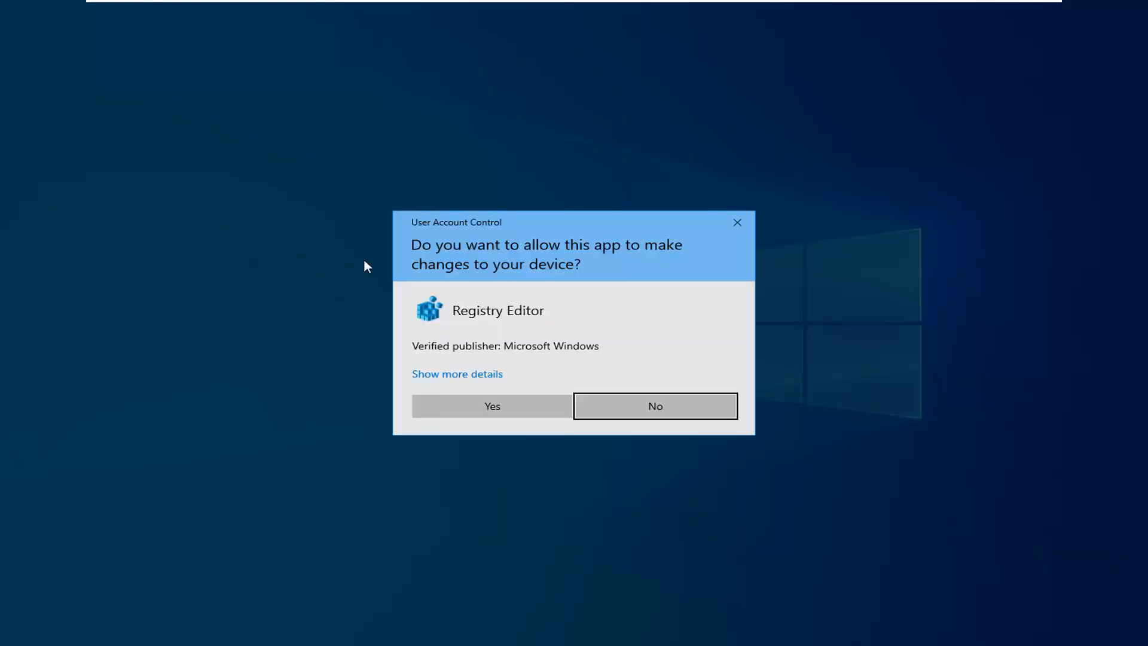
mouse_move(491, 406)
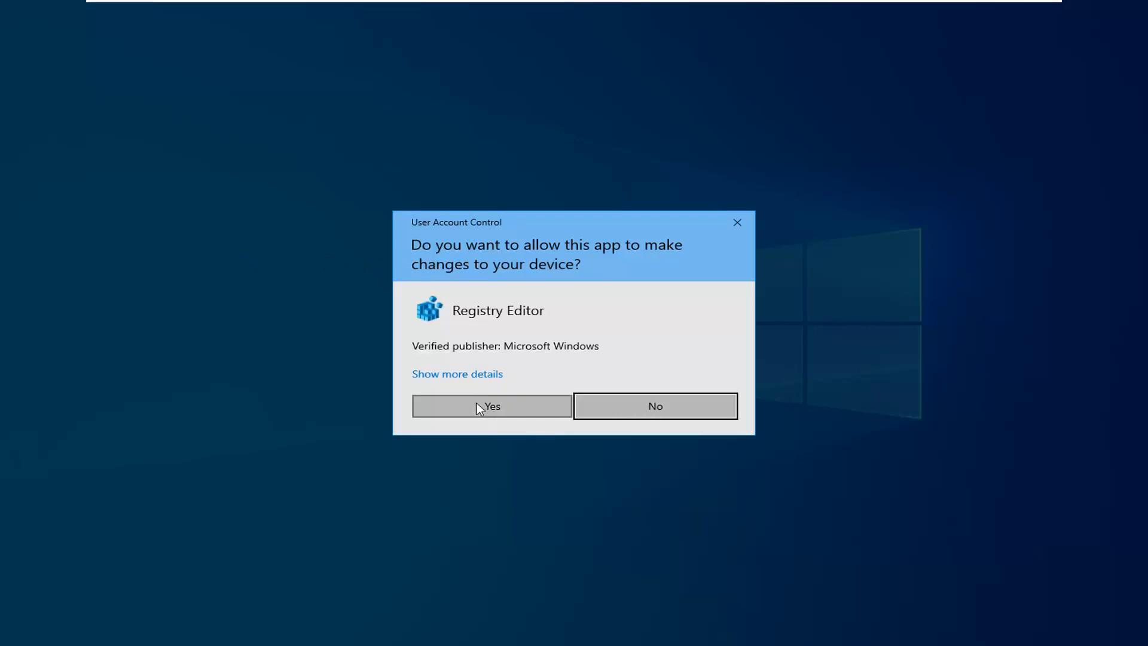
Approve the User Account Control prompt so Registry Editor opens with admin rights.
left_click(492, 405)
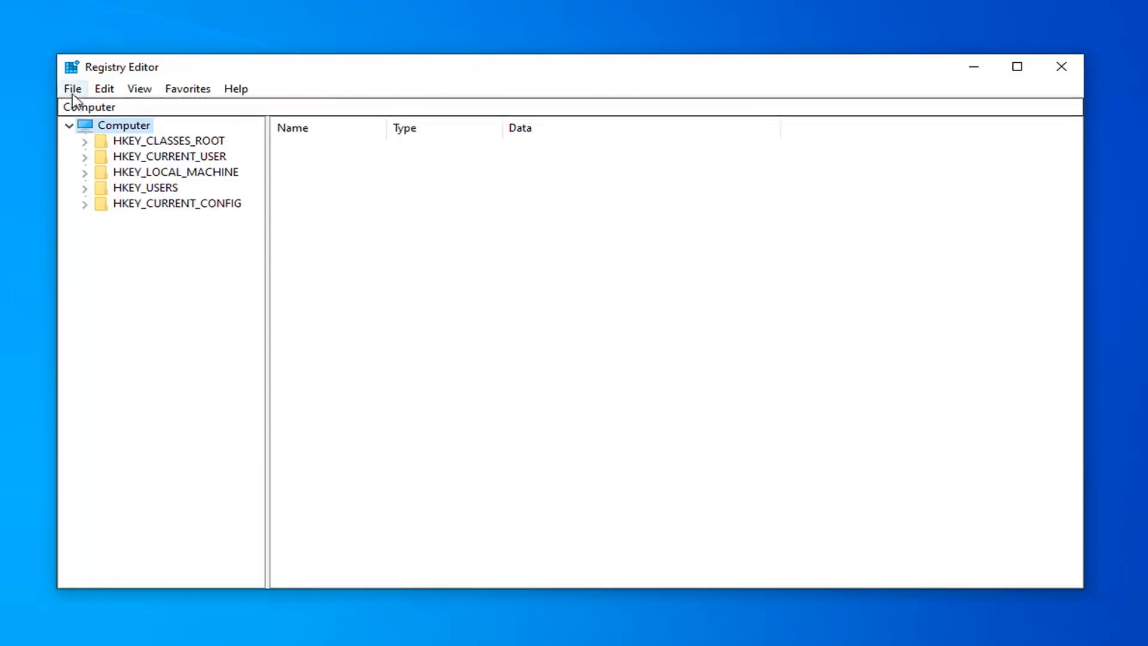
left_click(72, 89)
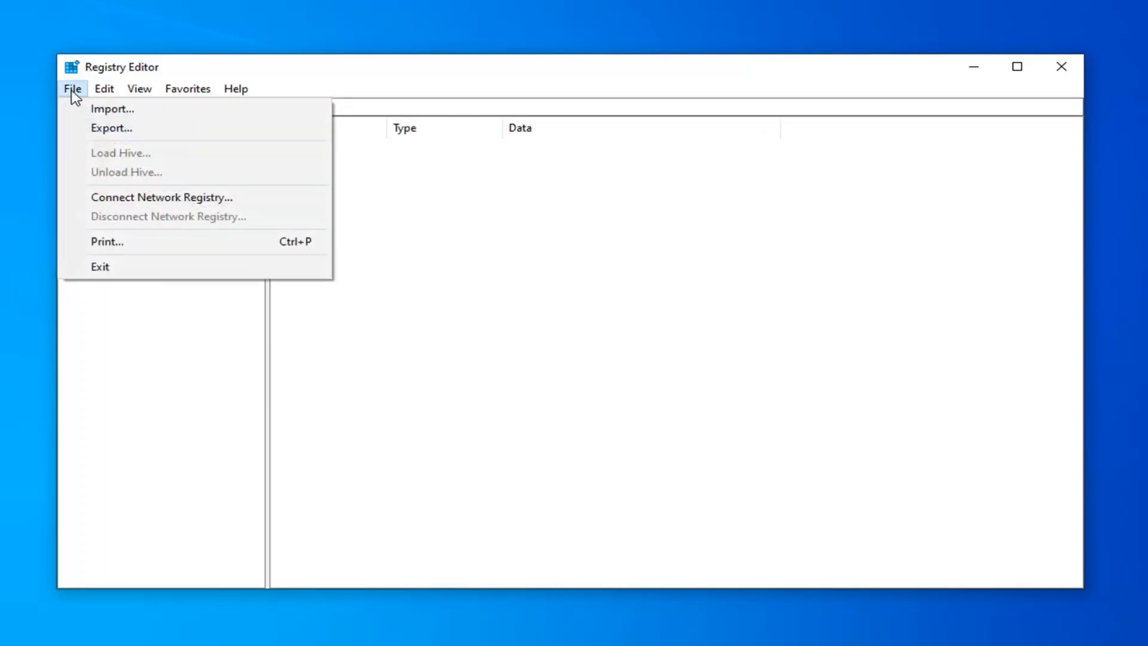
left_click(71, 88)
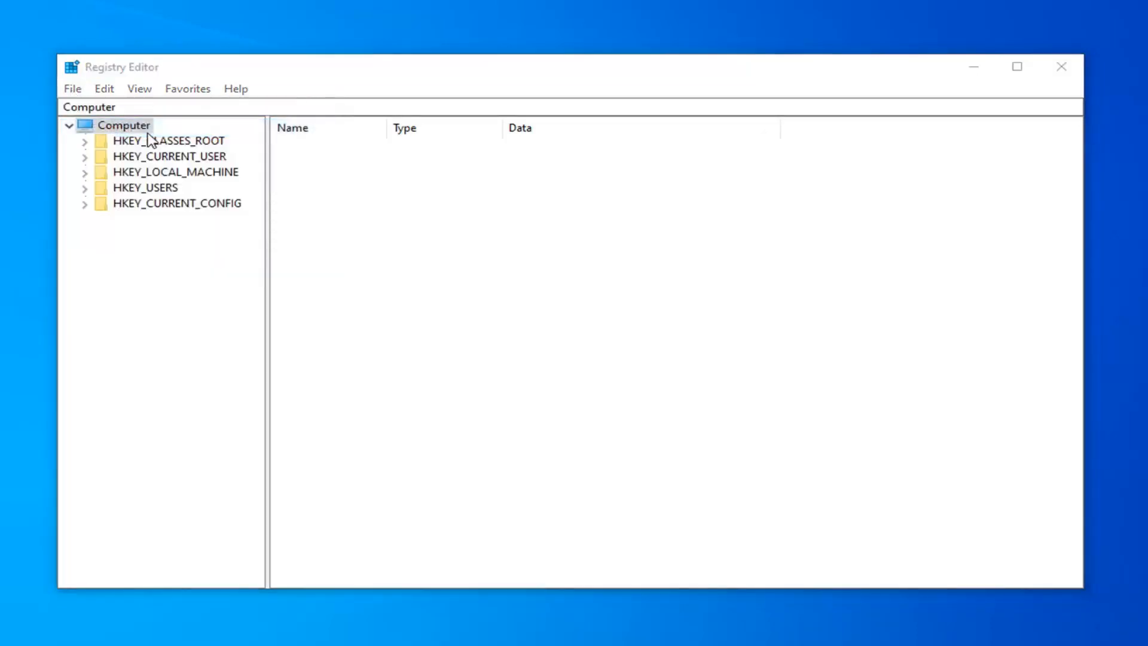
left_click(72, 87)
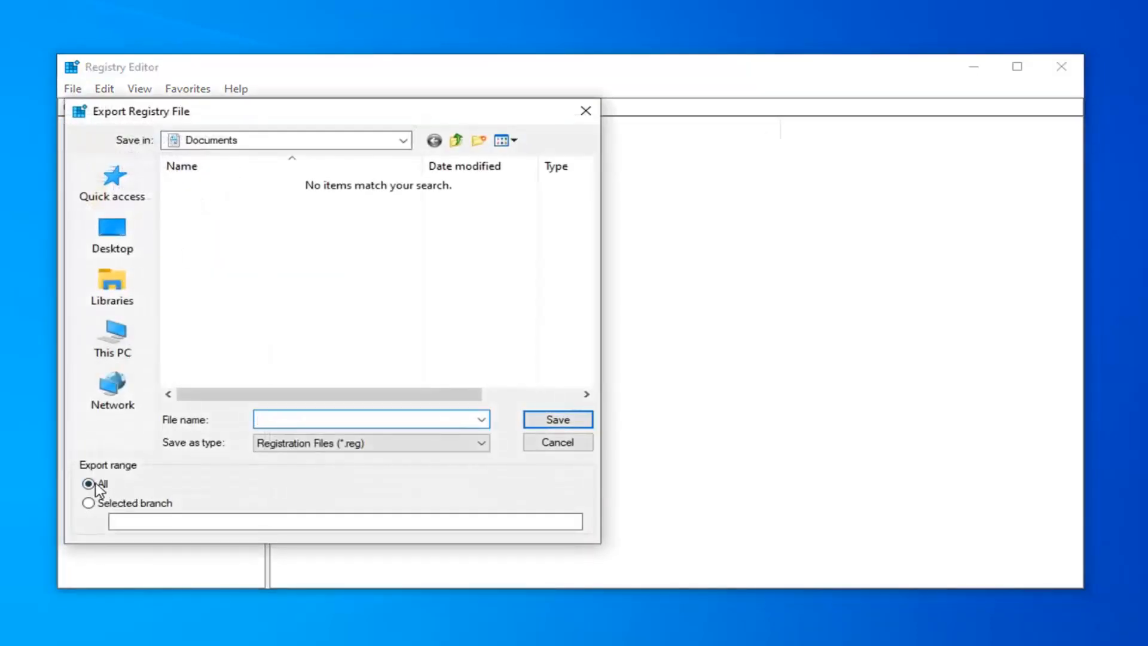
left_click(366, 418)
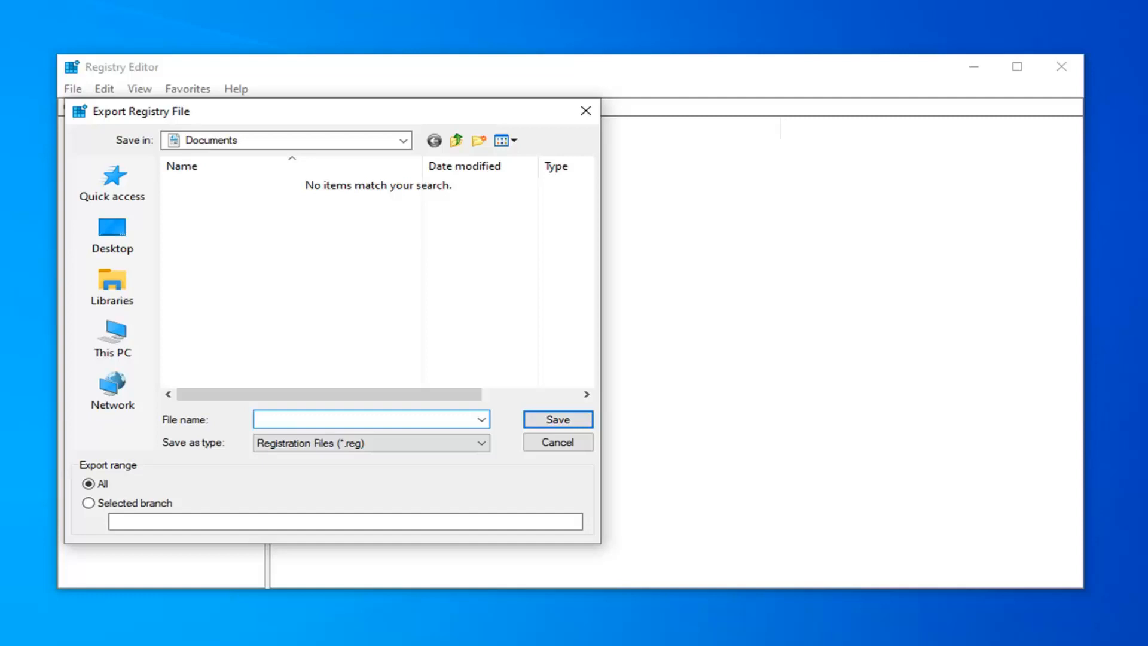
left_click(365, 418)
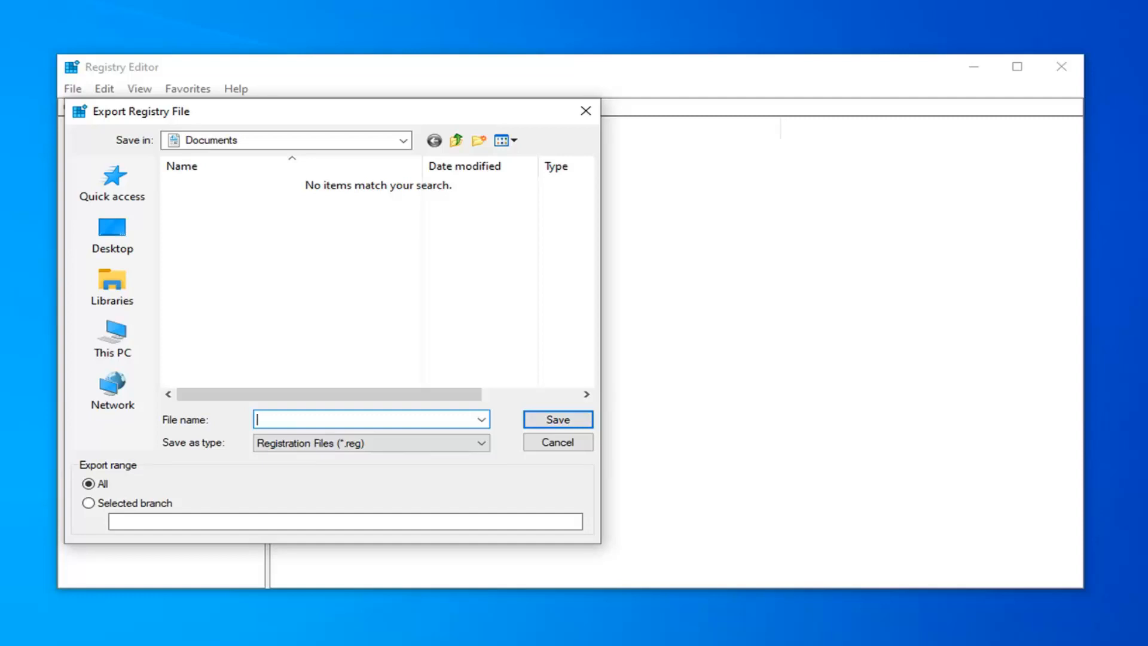
mouse_move(106, 151)
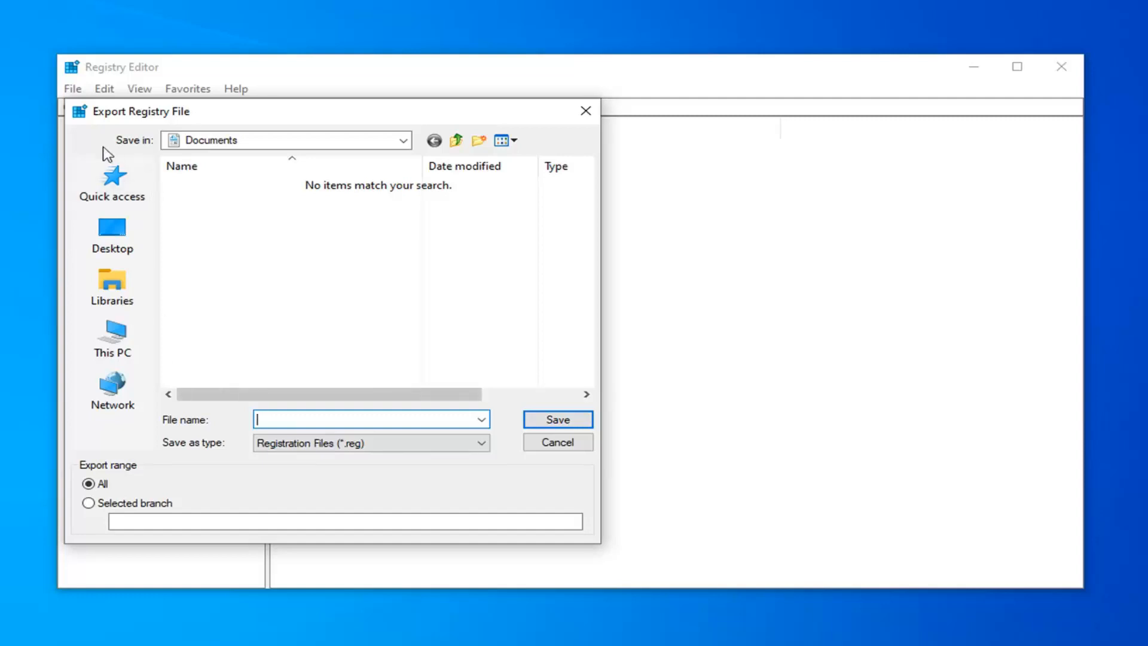
left_click(112, 234)
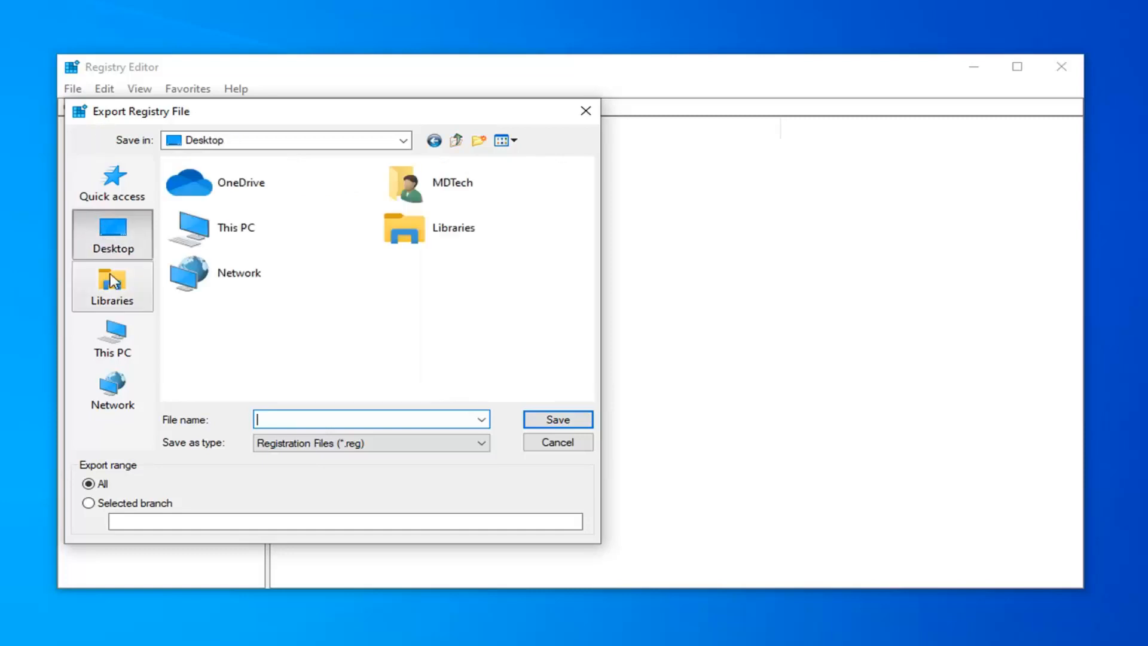
mouse_move(105, 302)
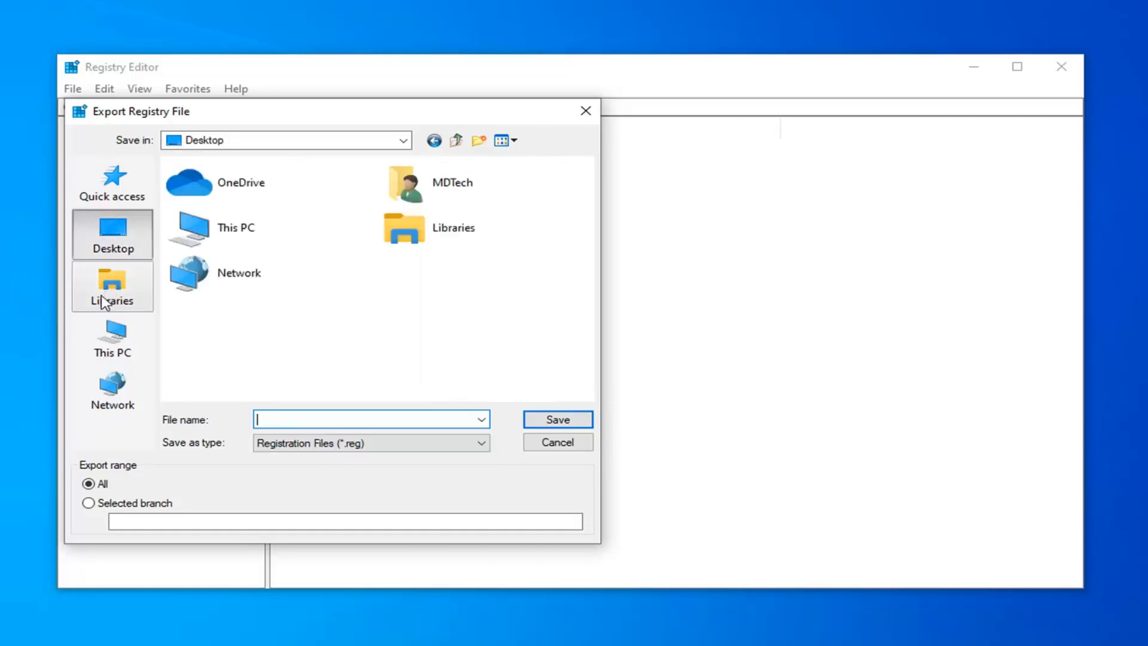
left_click(557, 442)
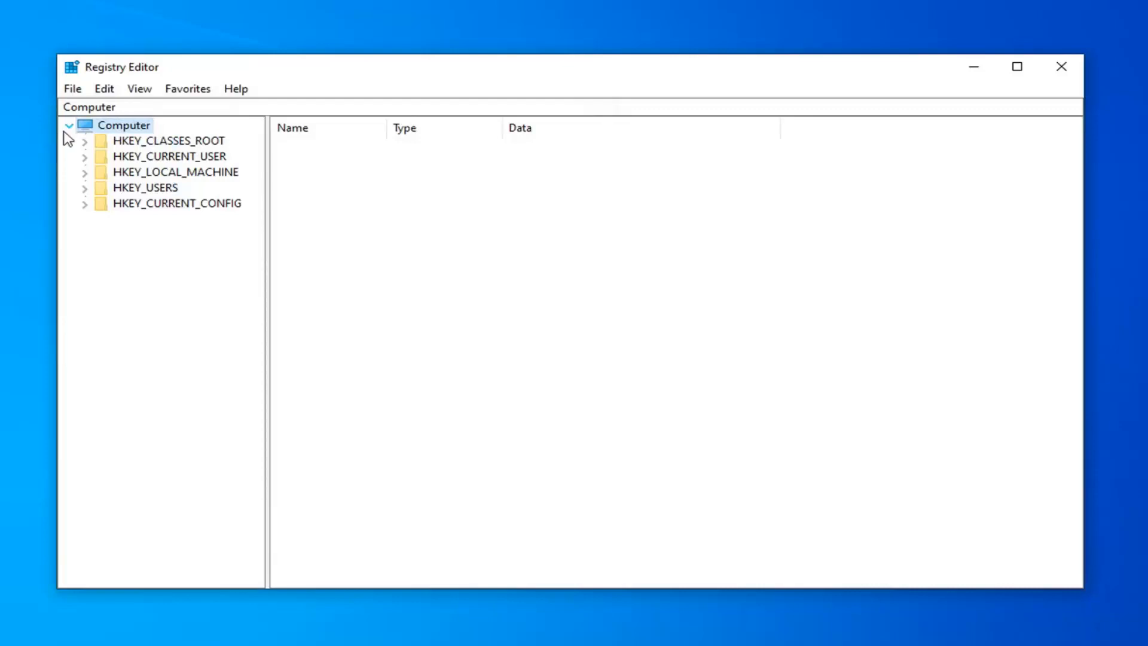
left_click(72, 88)
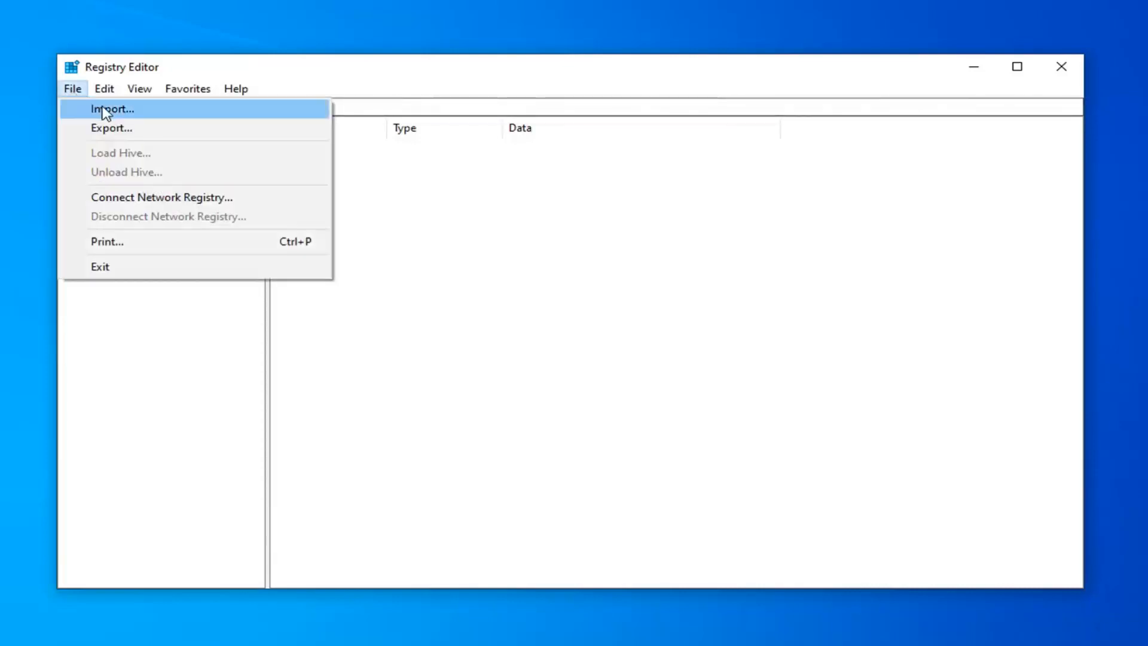
left_click(111, 108)
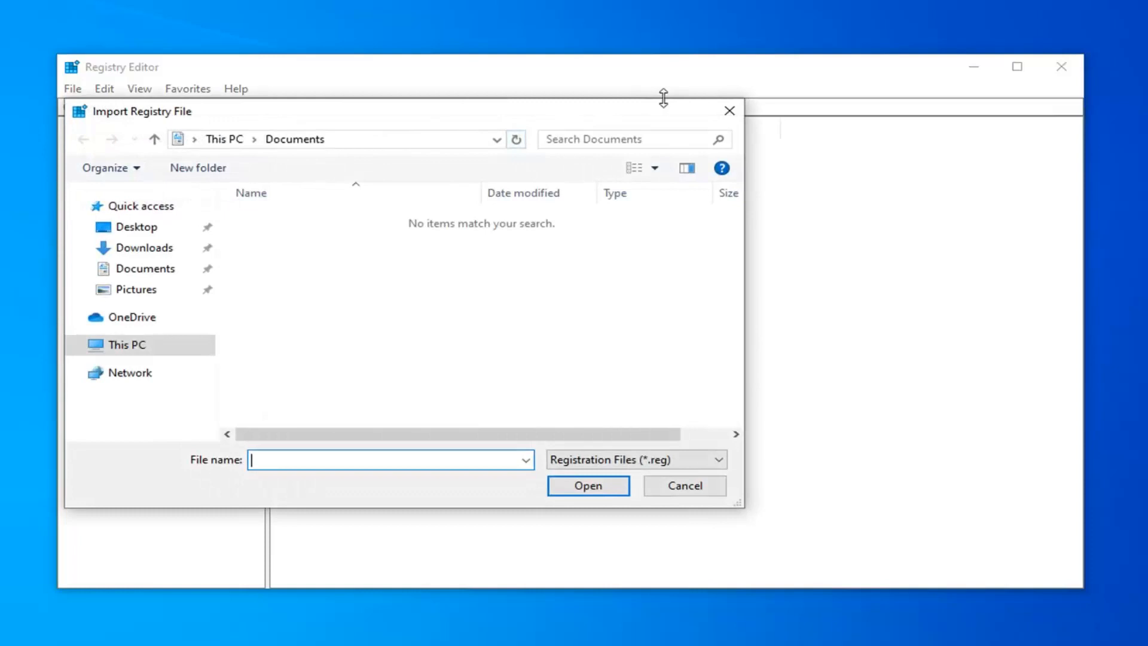
left_click(683, 486)
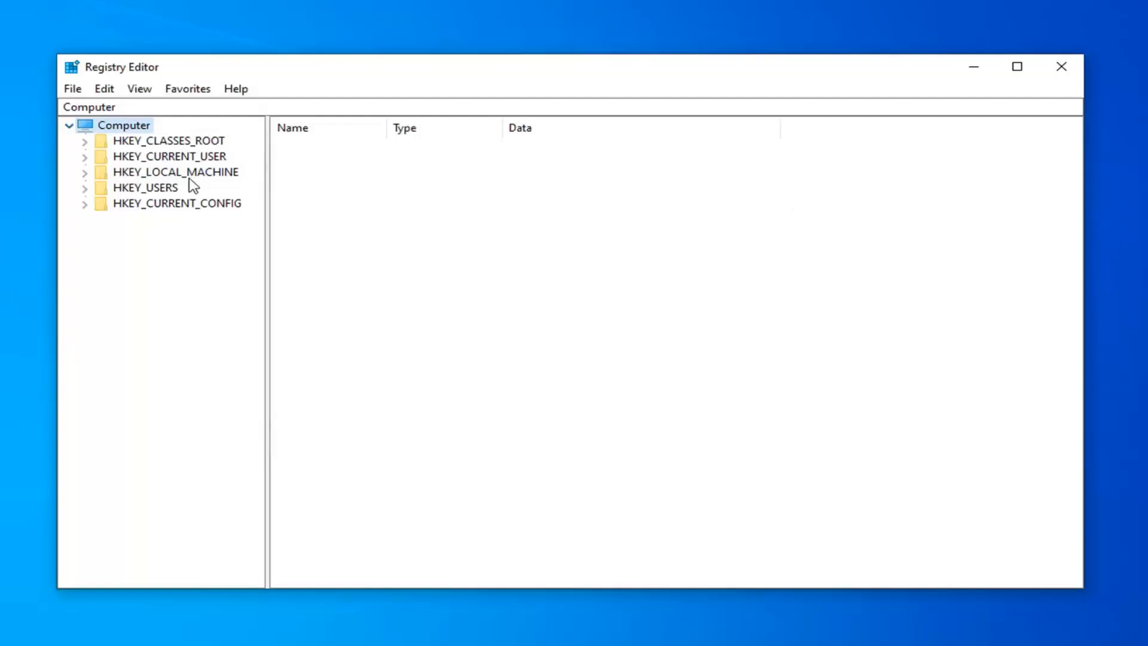
Drill down through HKEY_LOCAL_MACHINE\SYSTEM\CurrentControlSet to display the Control key's values.
left_click(175, 172)
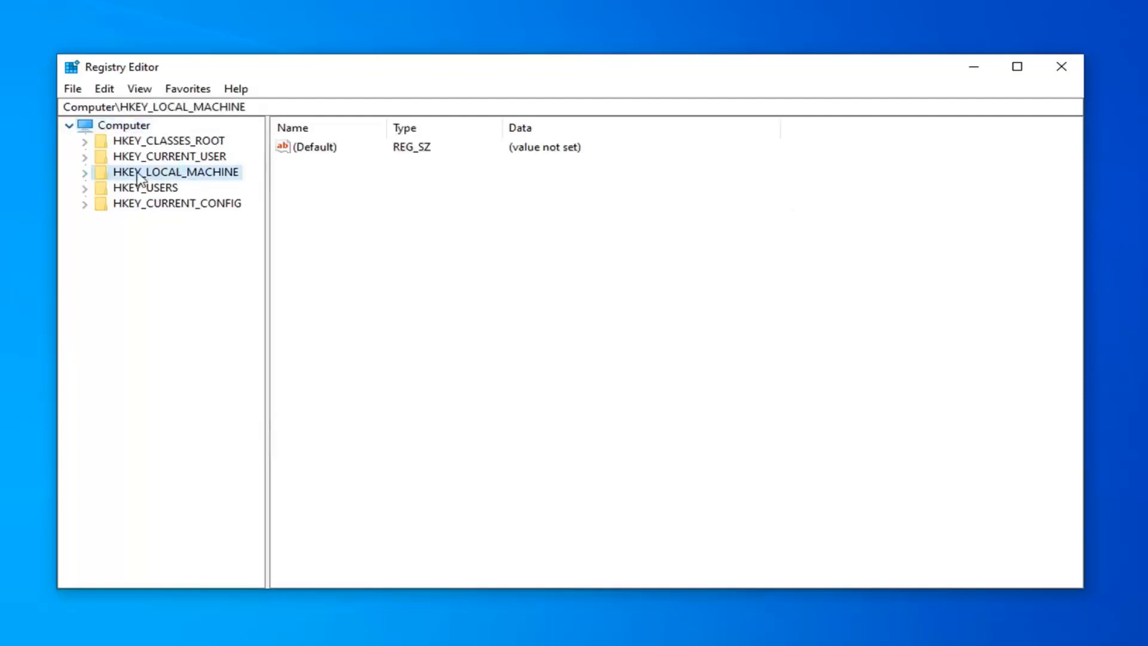
left_click(84, 172)
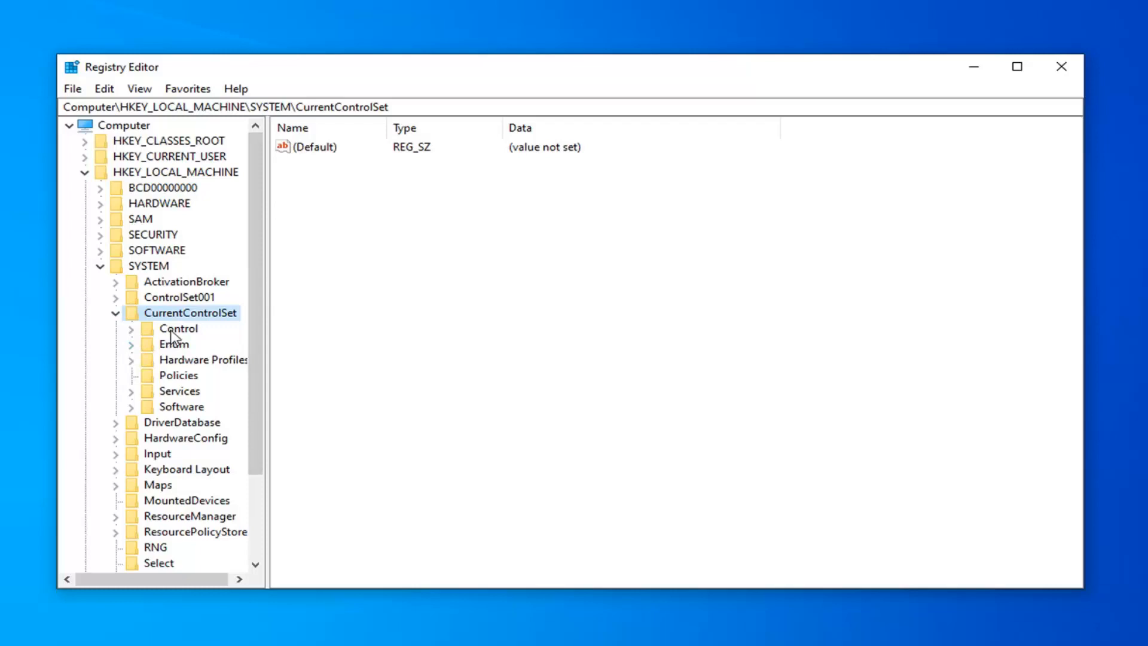
left_click(179, 328)
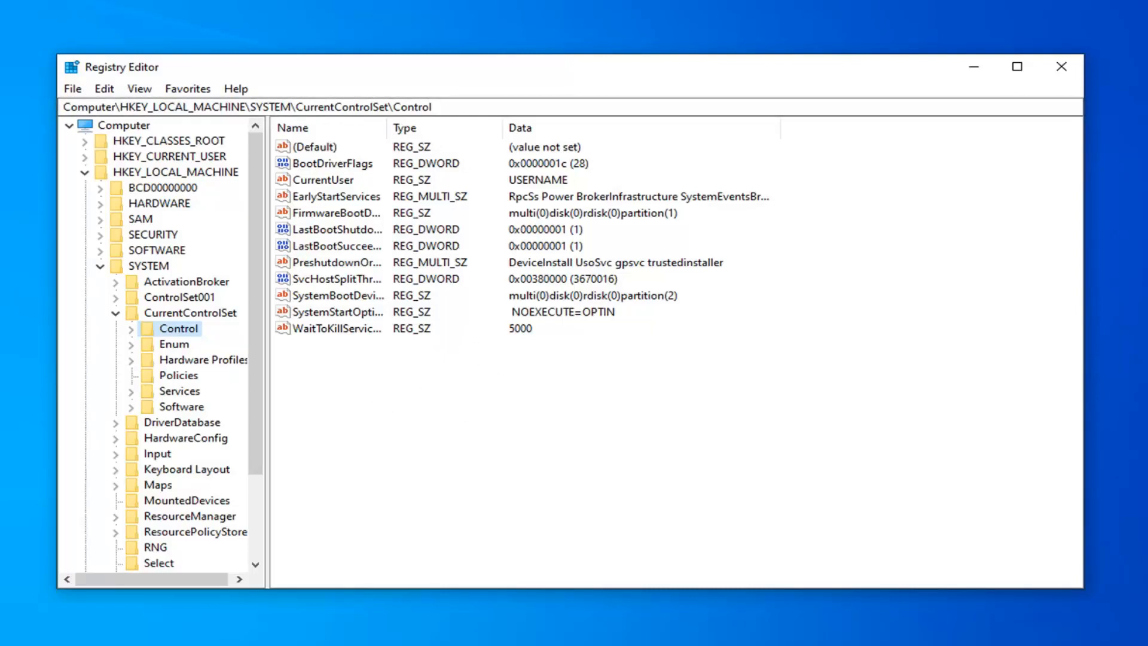
Create a DWORD (32-bit) value under Control named ServicesPipeTimeout.
right_click(332, 386)
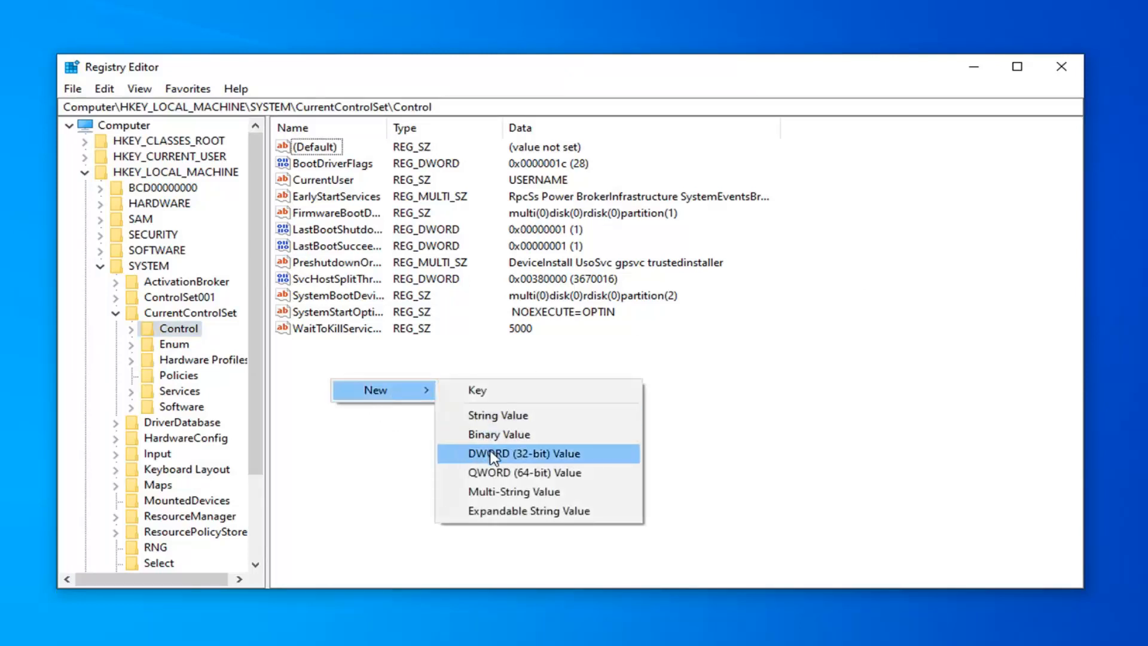
left_click(523, 453)
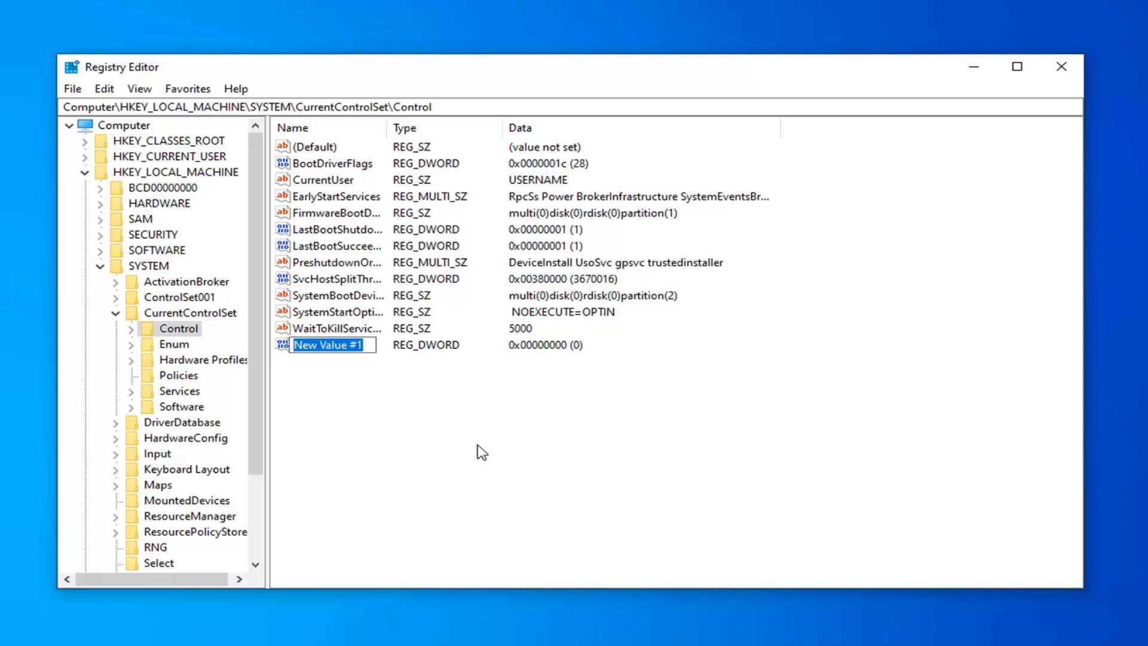
type("ServicesPipe")
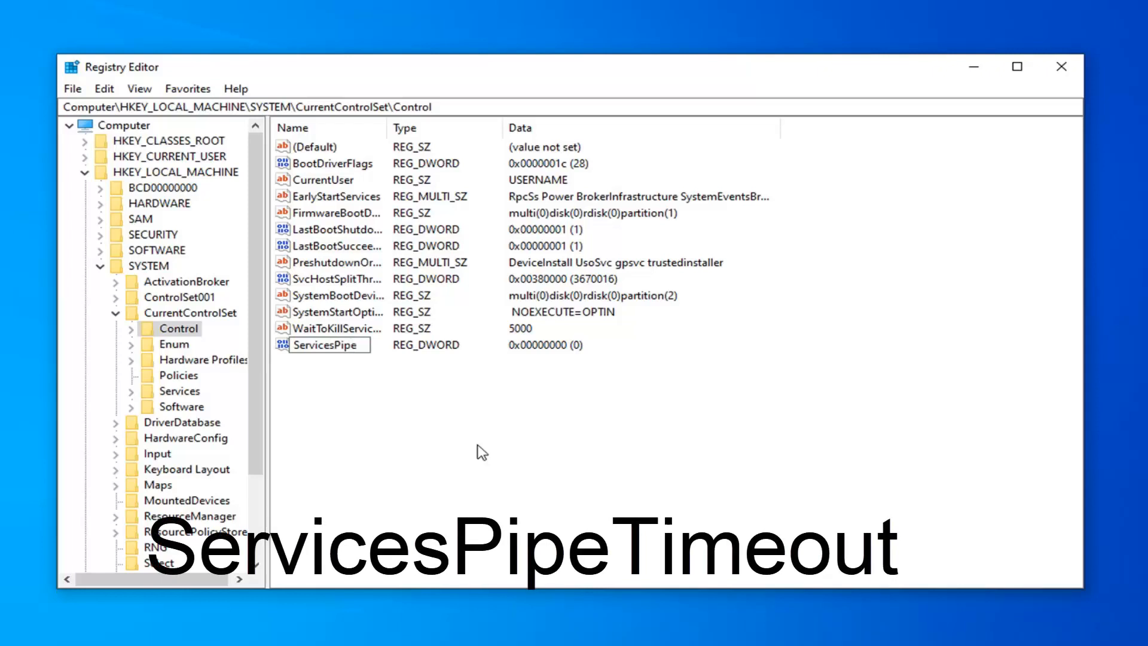
type("Timeout")
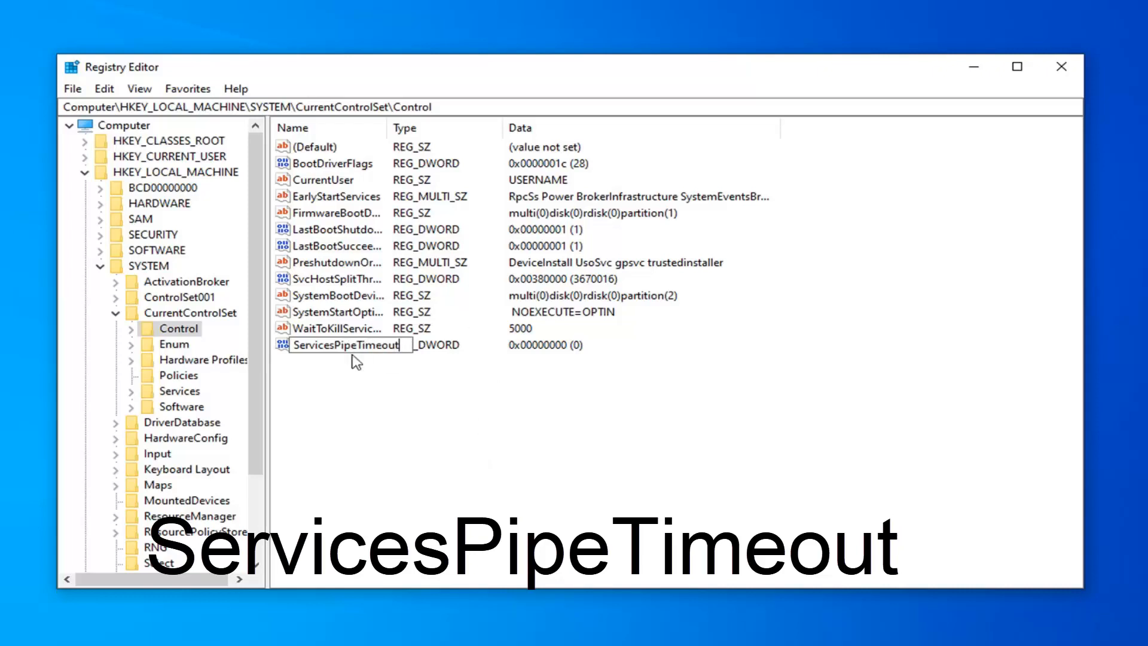
mouse_move(365, 388)
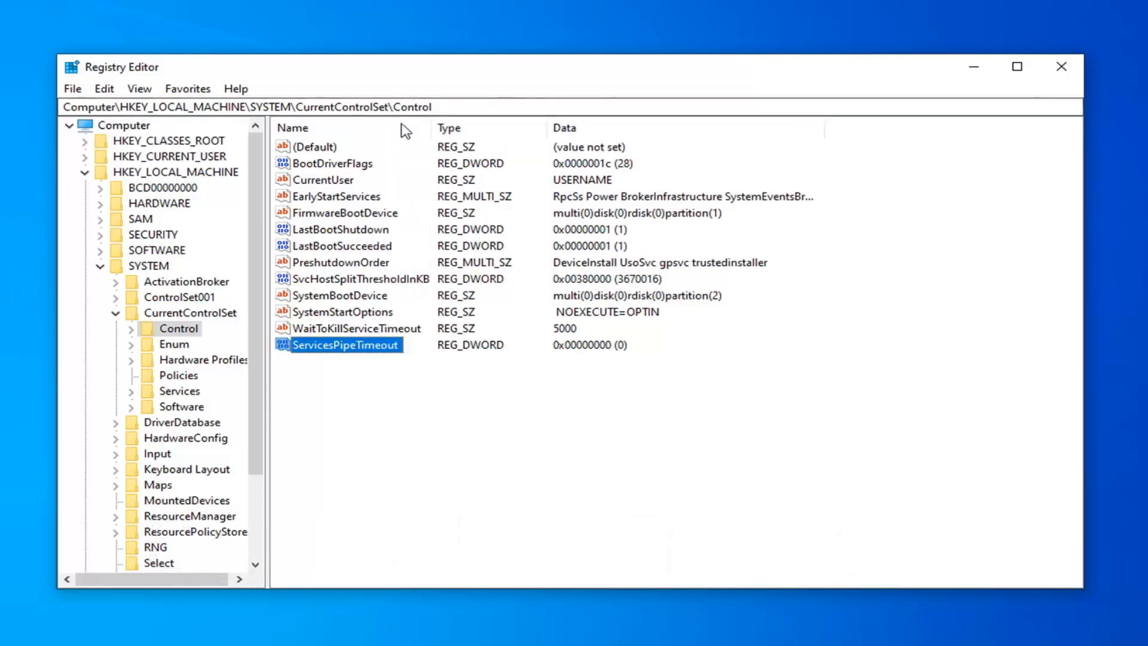
mouse_move(355, 361)
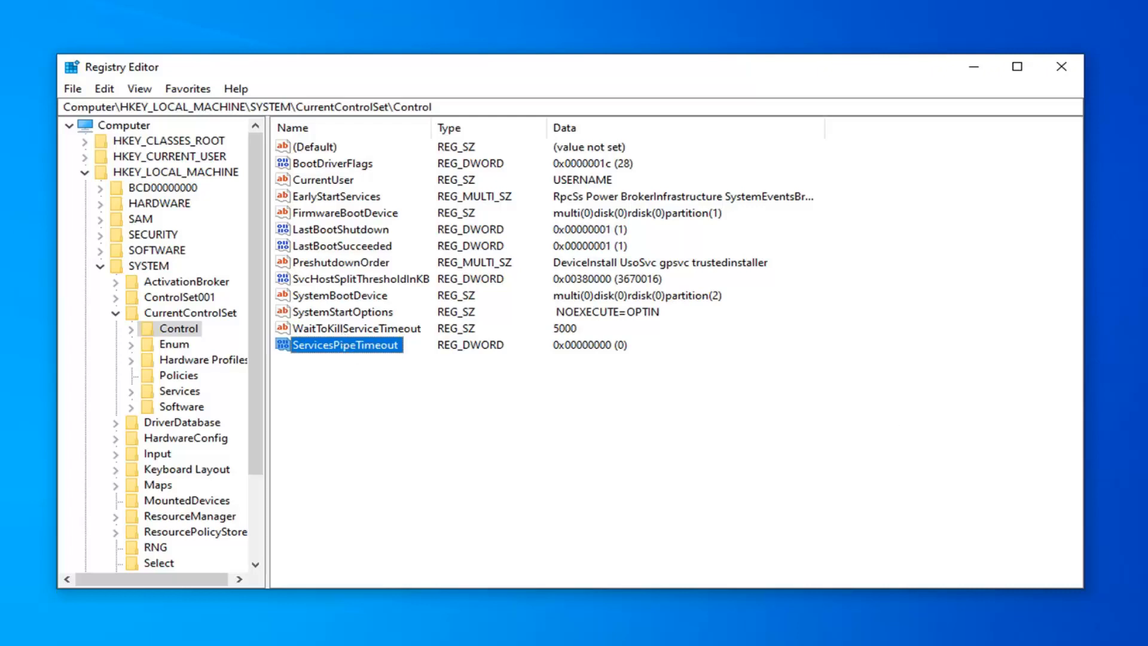
mouse_move(328, 345)
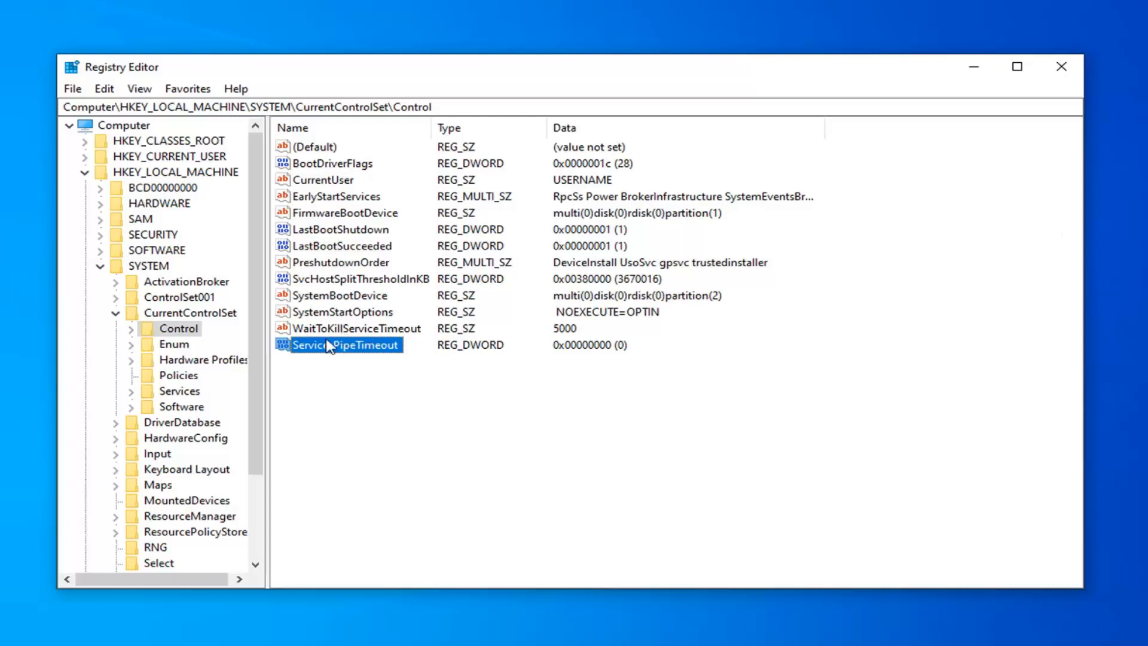
Replace ServicesPipeTimeout's value data with 180000 and confirm.
double_click(340, 345)
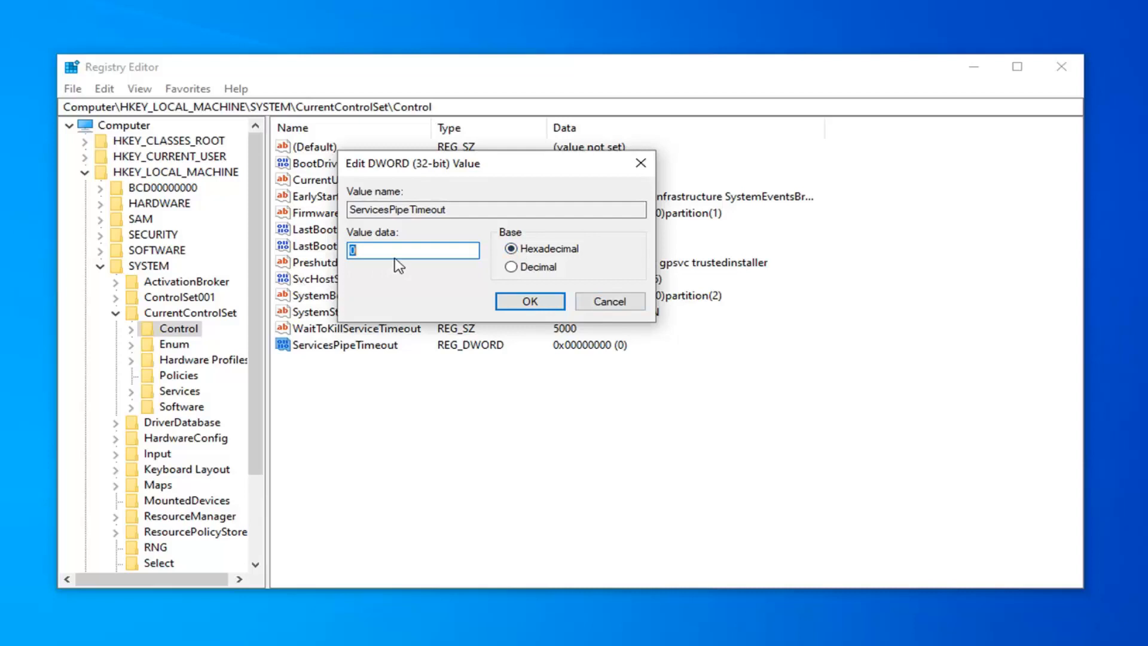
key("Backspace")
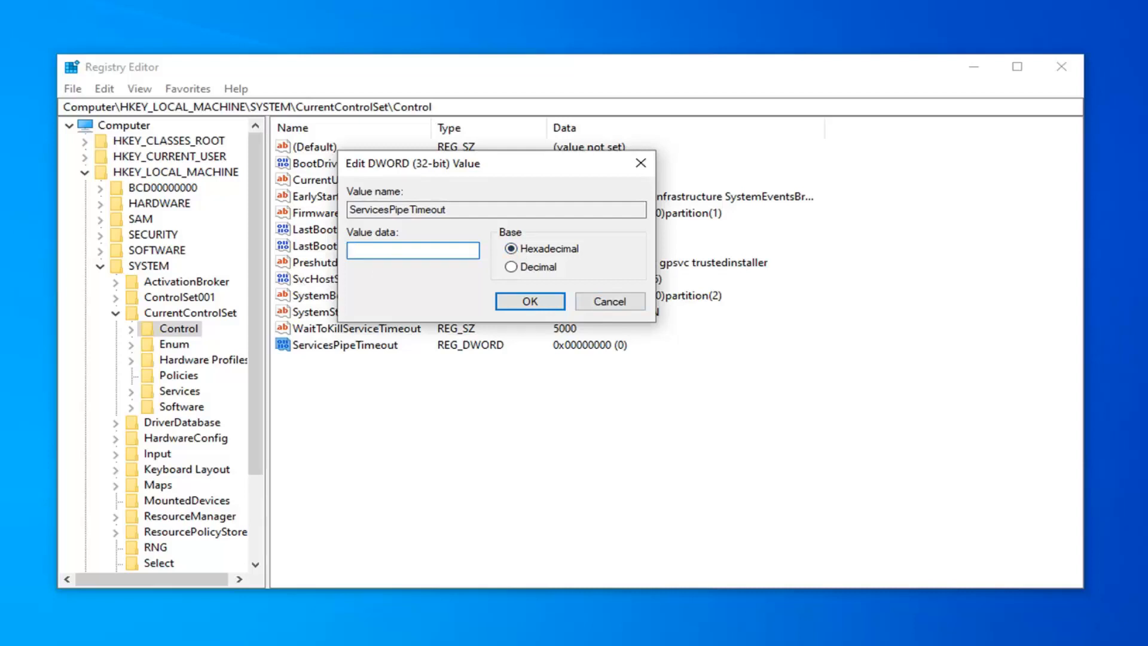
left_click(411, 250)
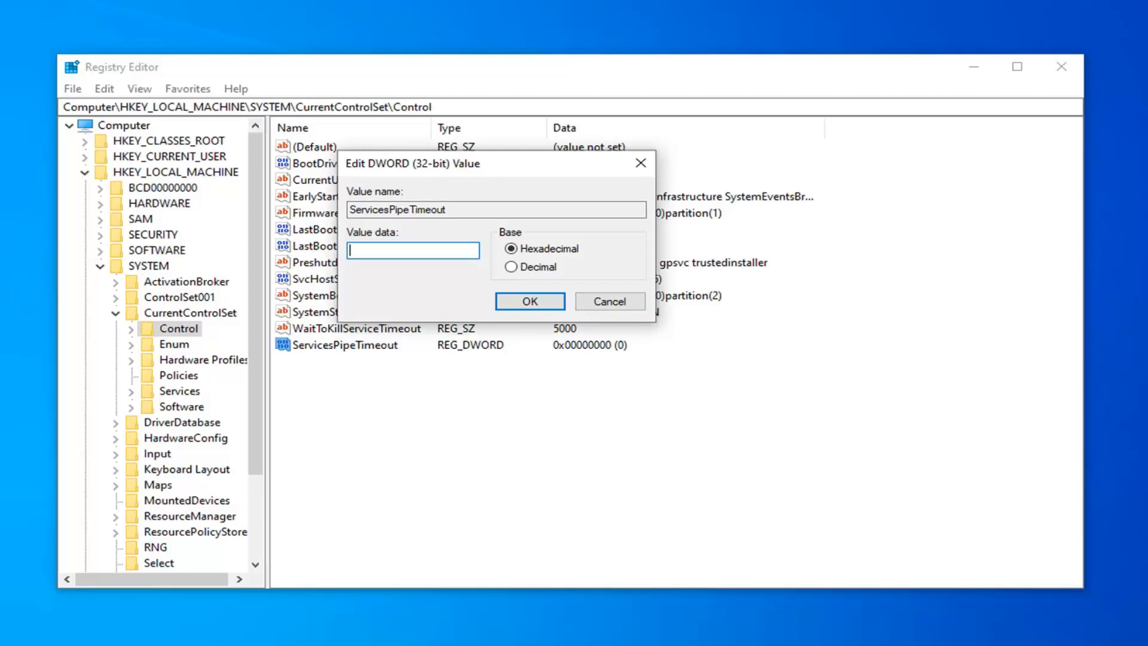
type("180000")
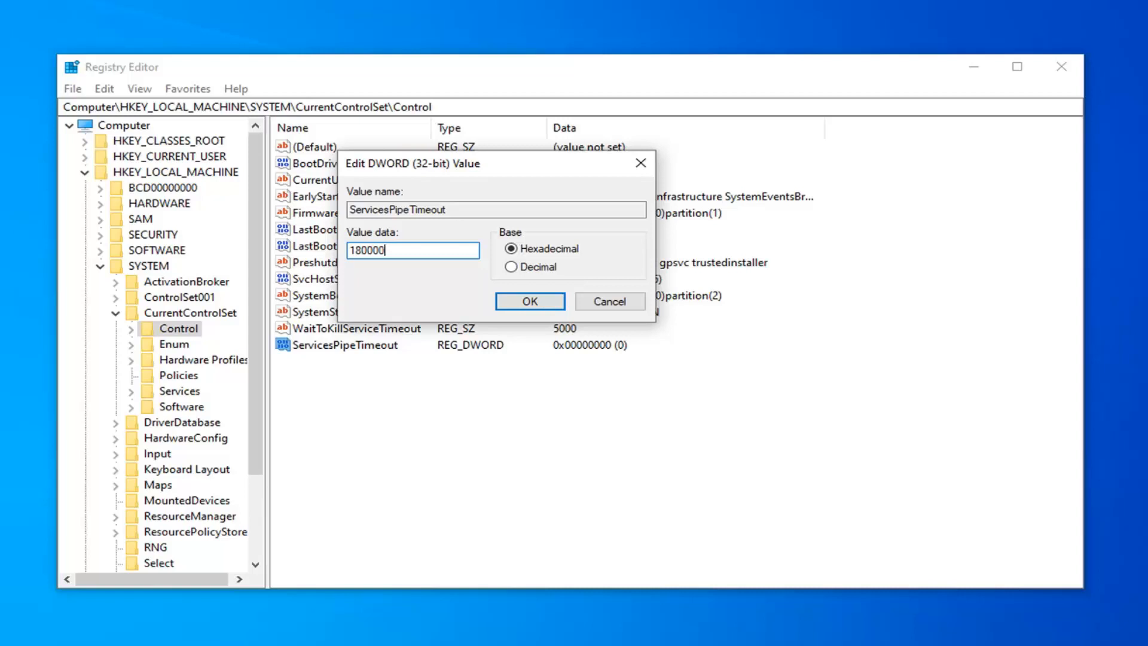
left_click(529, 301)
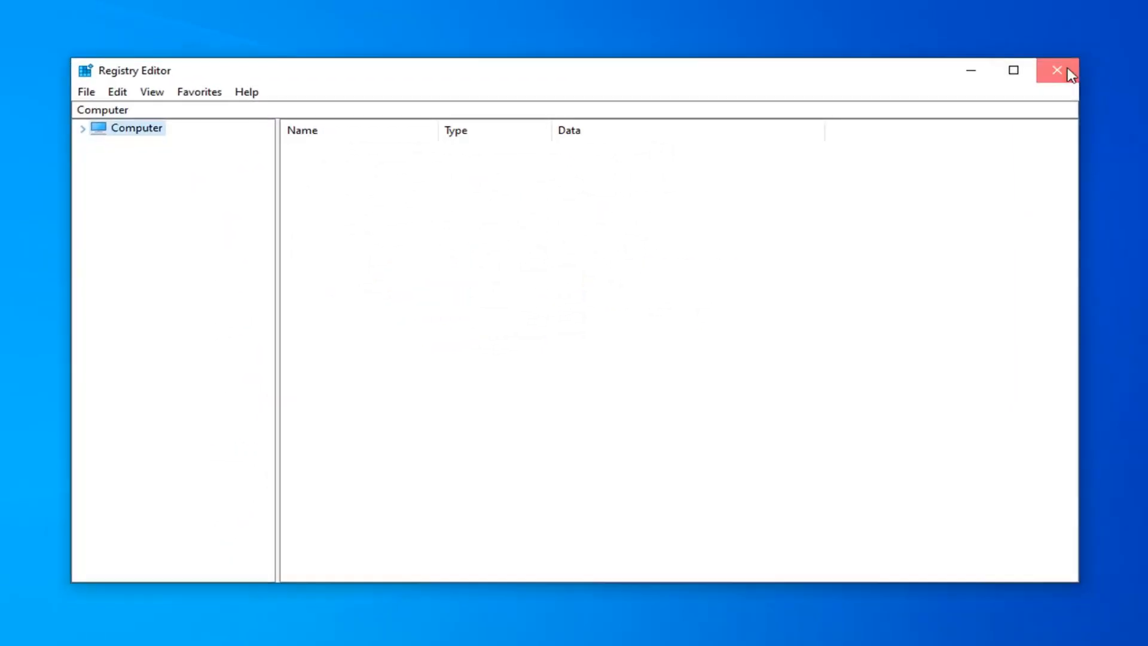
Close Registry Editor and launch Command Prompt from a 'cmd' search as administrator.
left_click(1057, 70)
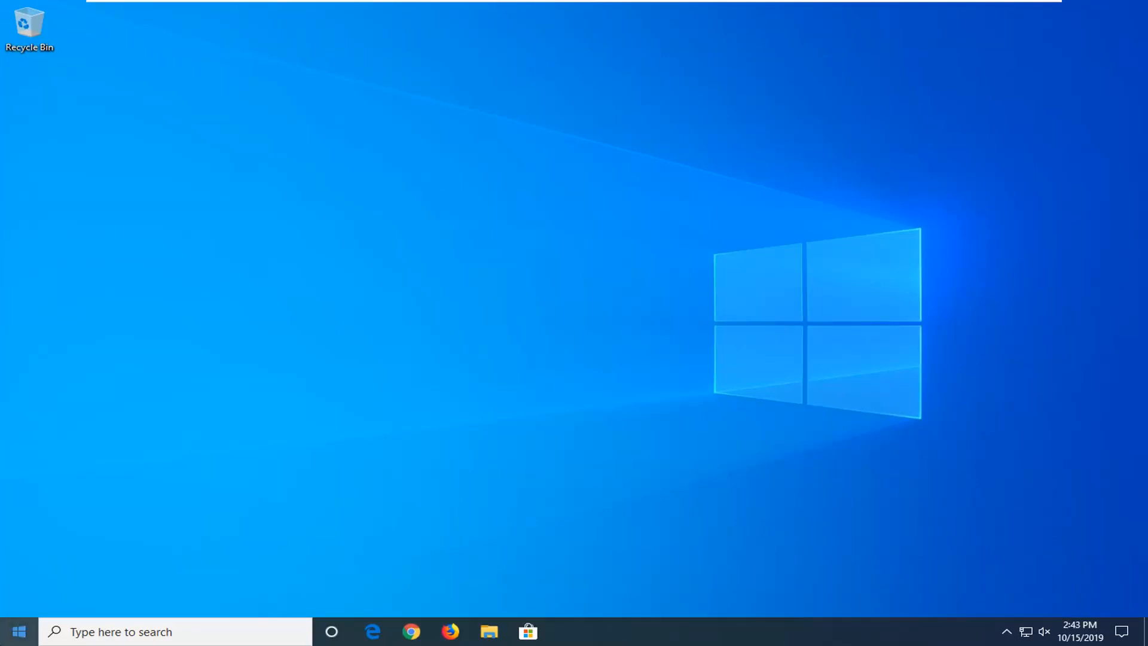
type("cm")
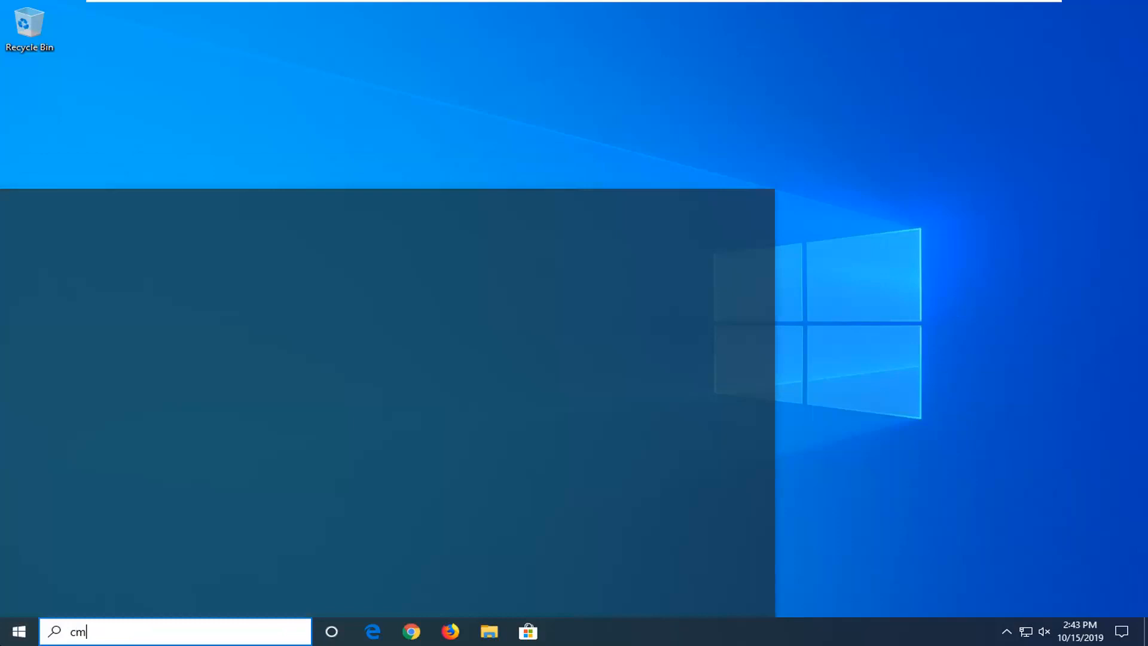
type("d")
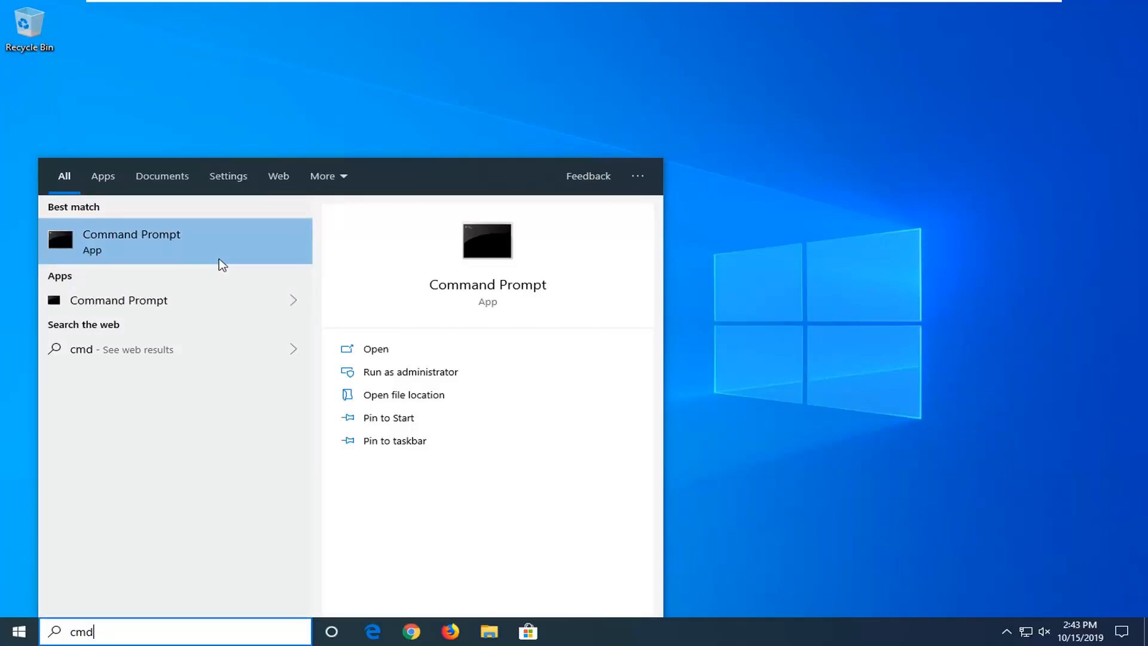
left_click(411, 371)
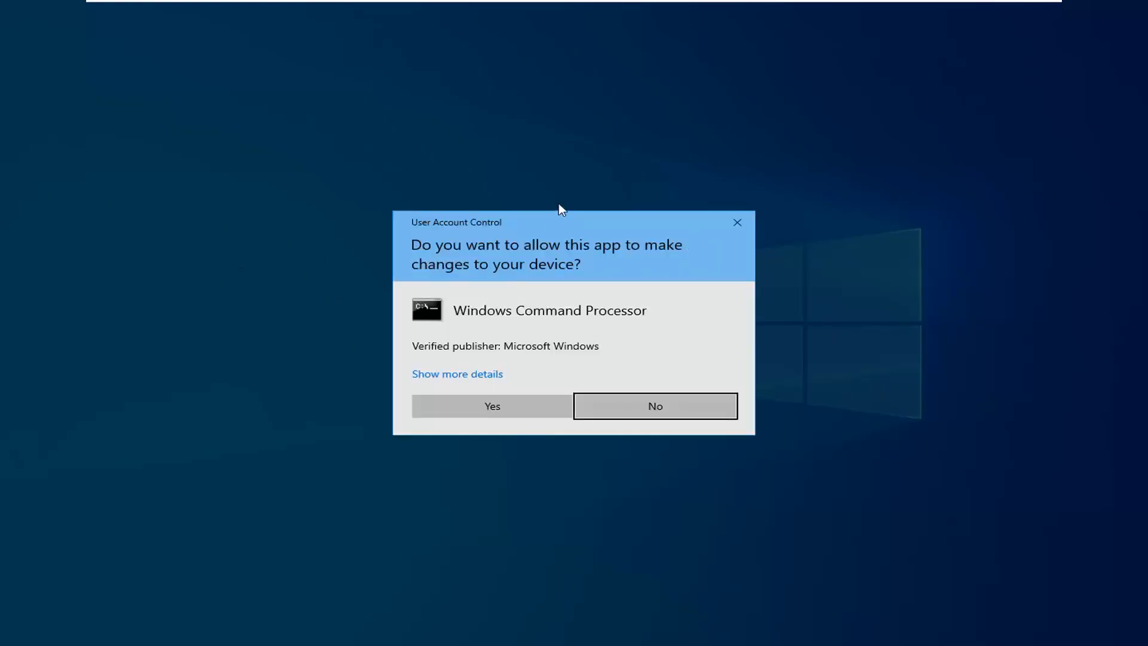
left_click(654, 406)
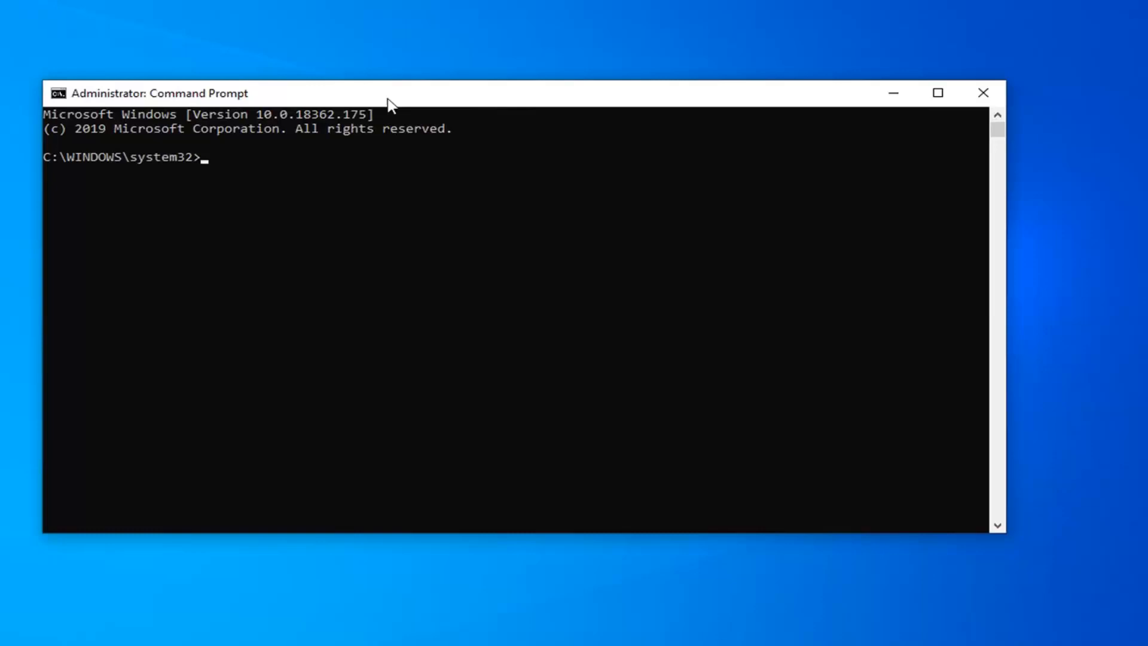
Run sfc /scannow at the administrator prompt to start the system file scan.
type("sfc /scann")
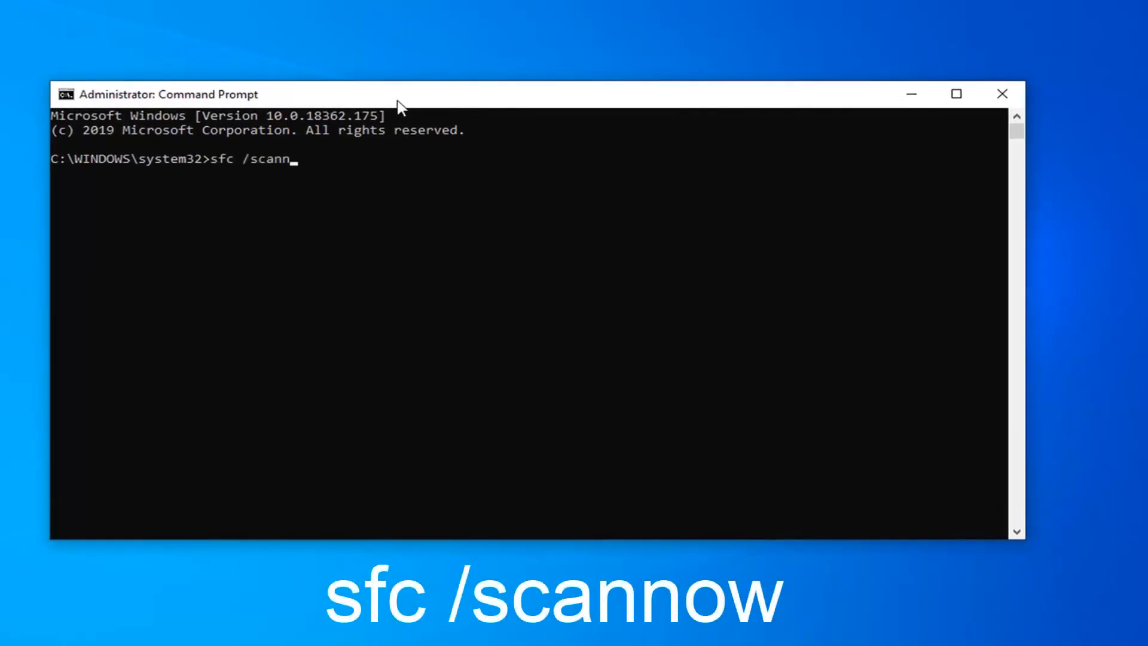
type("ow")
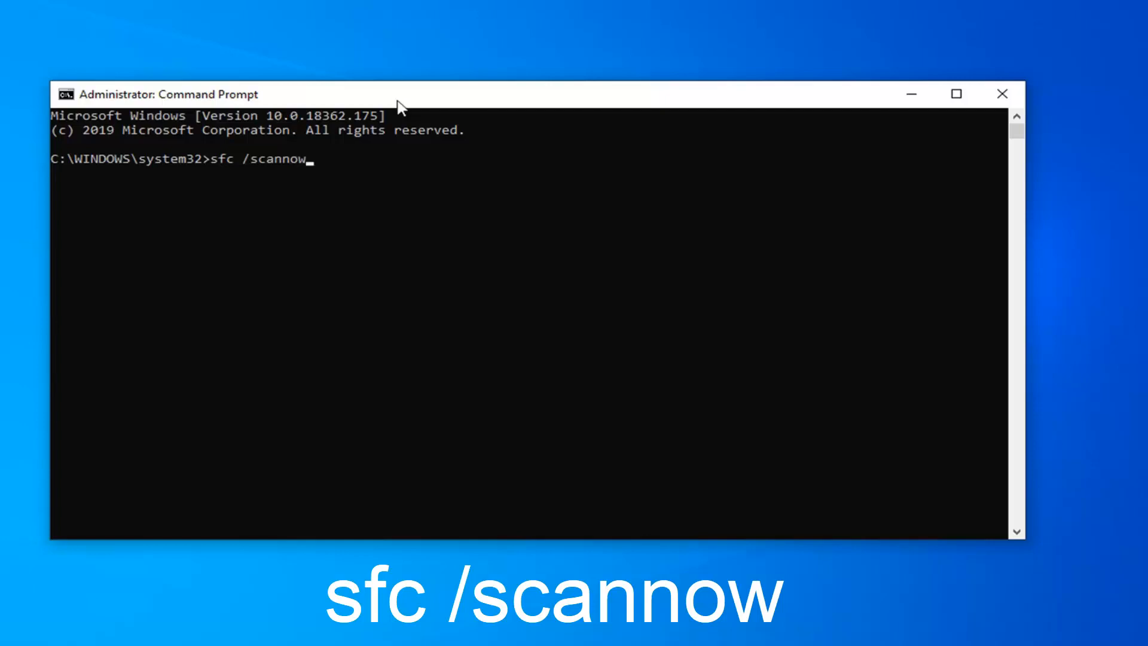
mouse_move(271, 265)
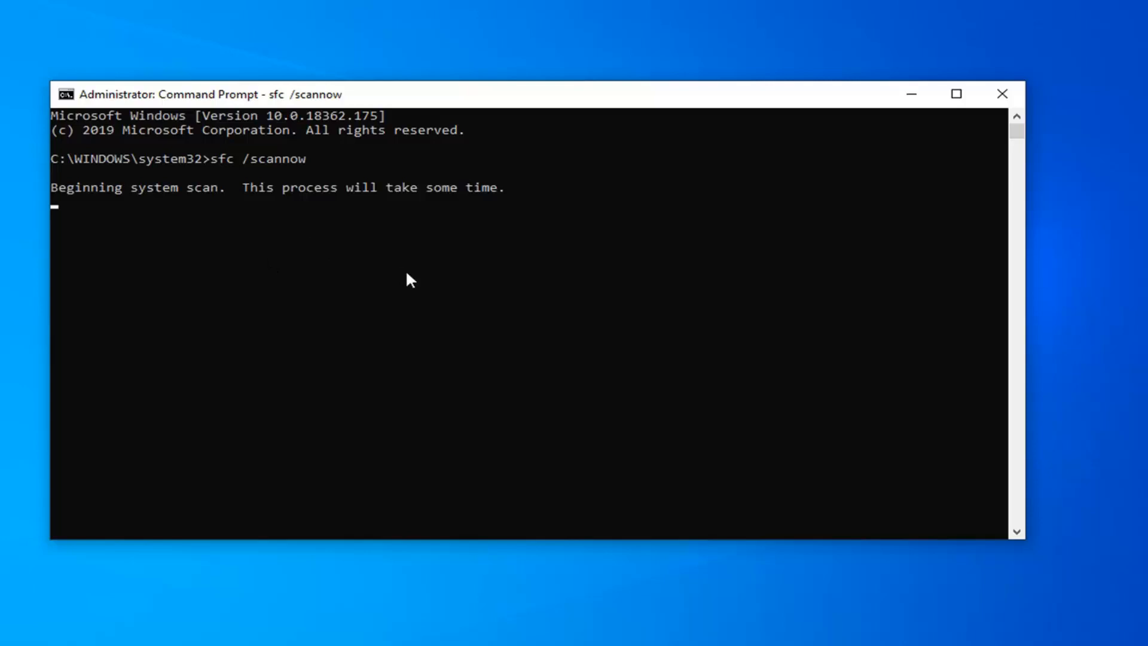
left_click(1002, 94)
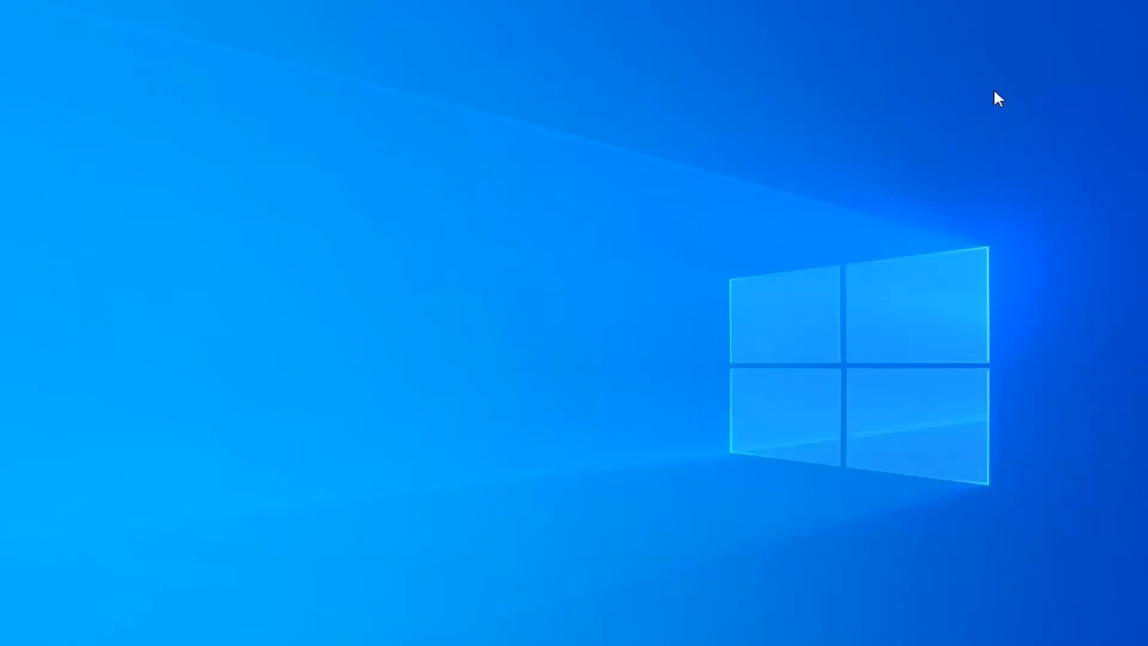
Search 'cmd' from Start and open a fresh Command Prompt as administrator.
left_click(11, 640)
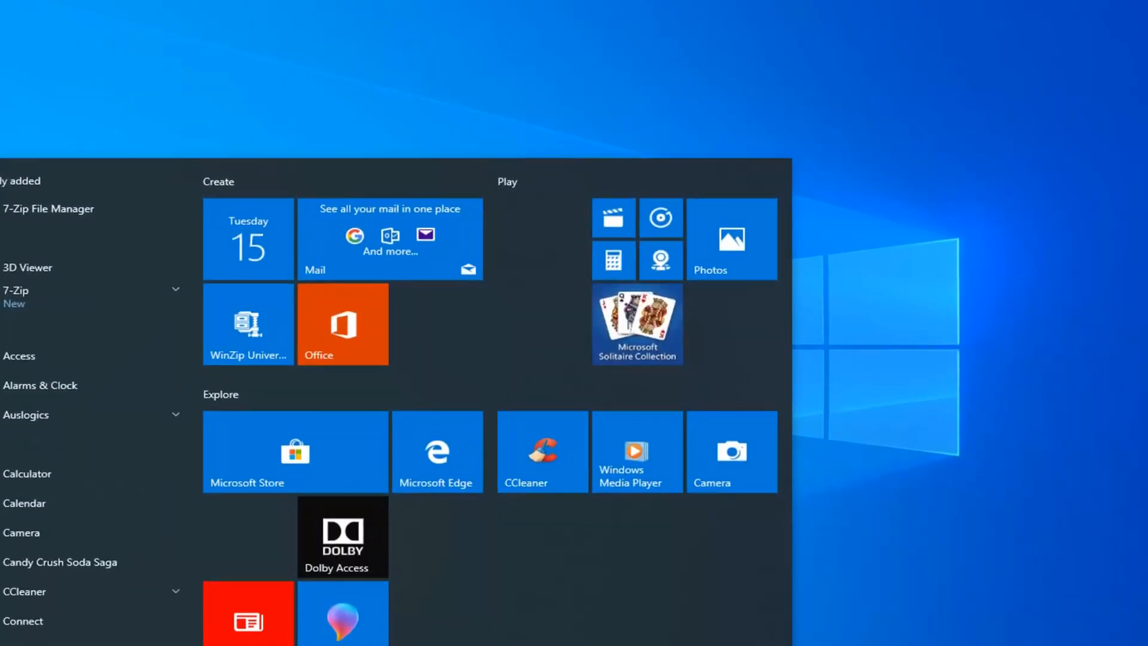
type("cmd")
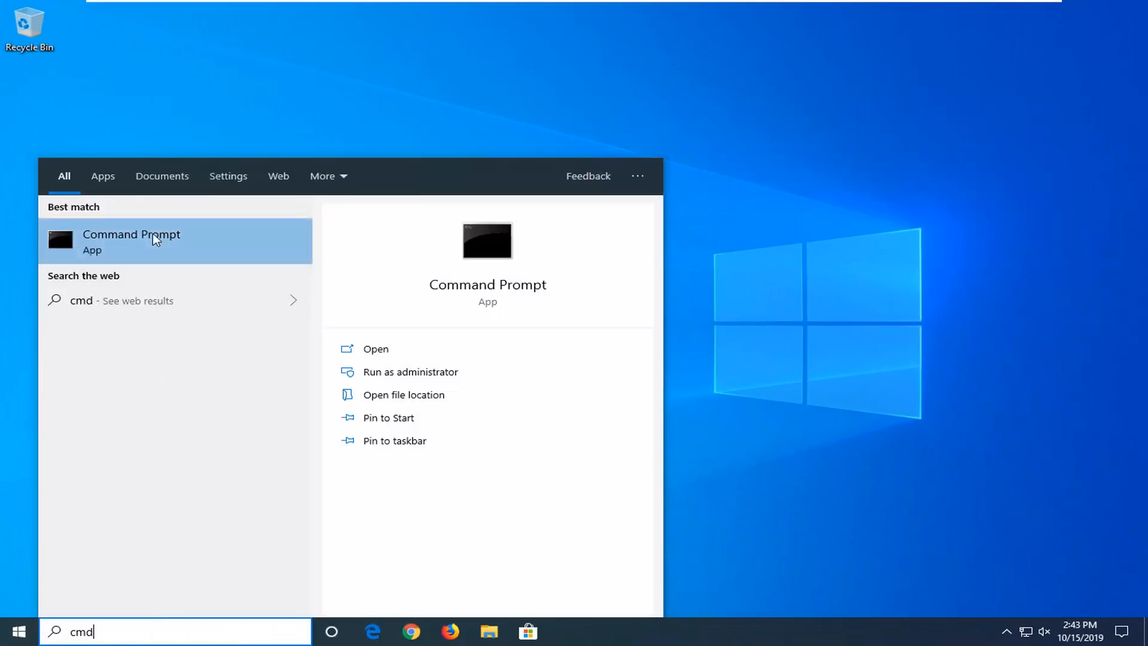
left_click(410, 371)
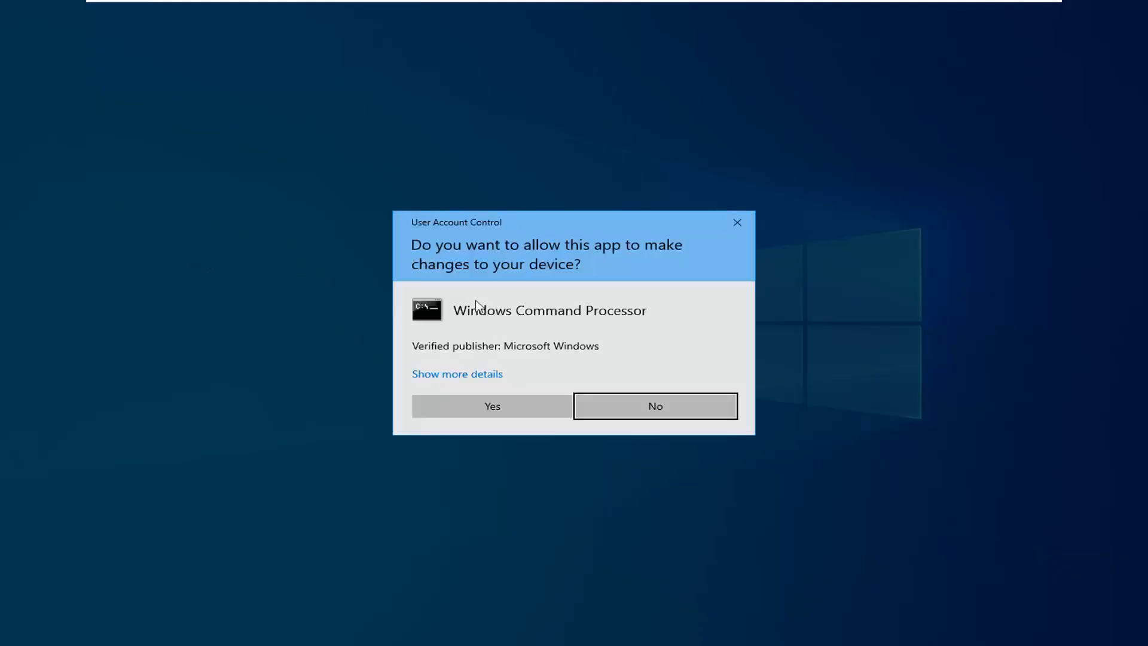
left_click(492, 405)
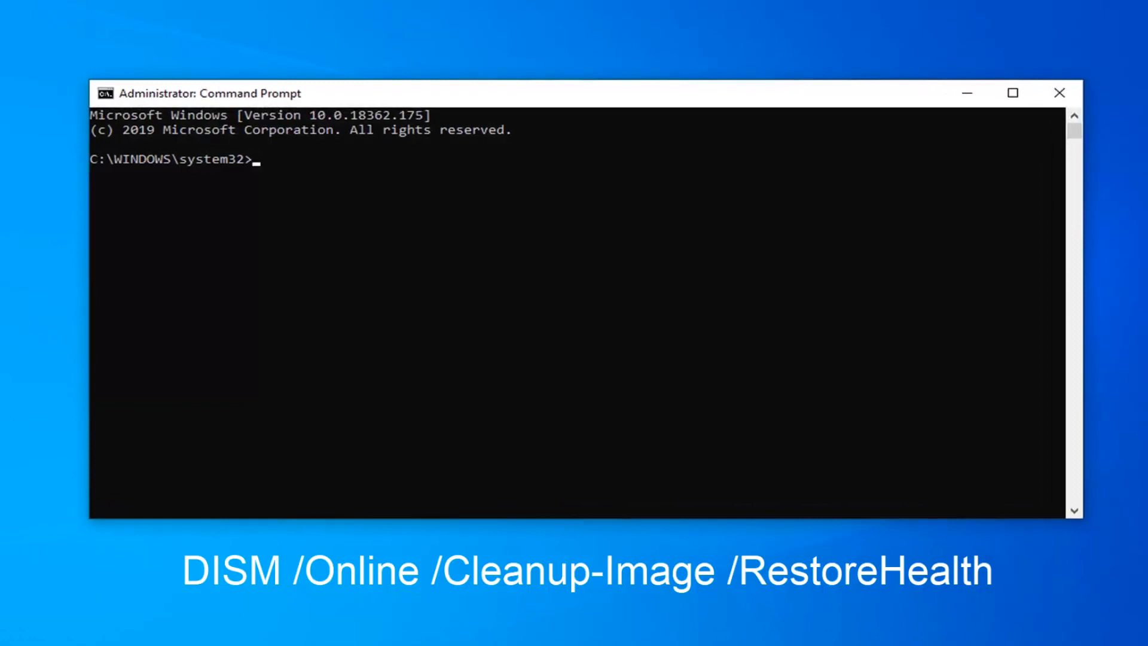
mouse_move(528, 93)
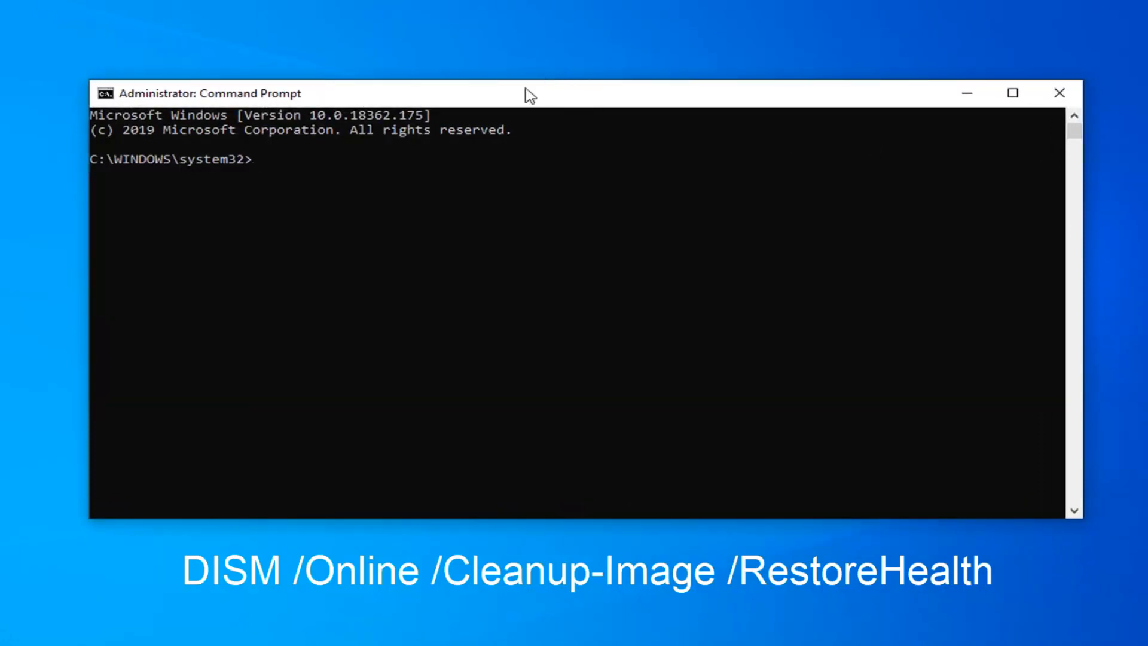
mouse_move(518, 95)
type("DISM /Online /Cleanup-Image /RestoreHealth")
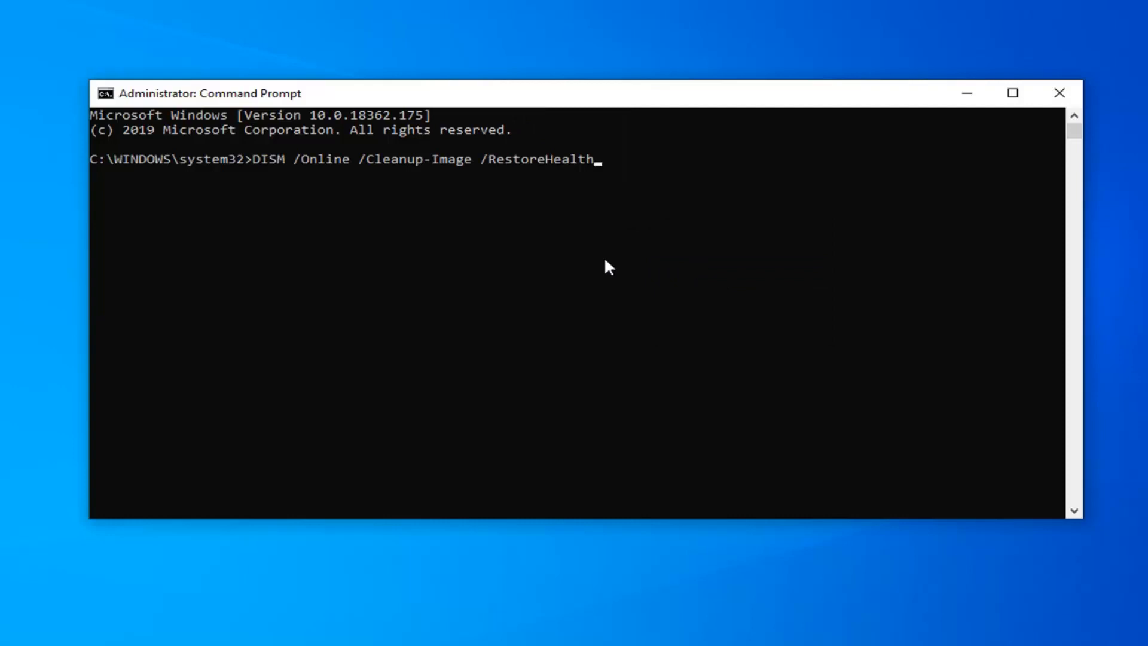
Execute DISM /Online /Cleanup-Image /RestoreHealth to repair the Windows image.
key("enter")
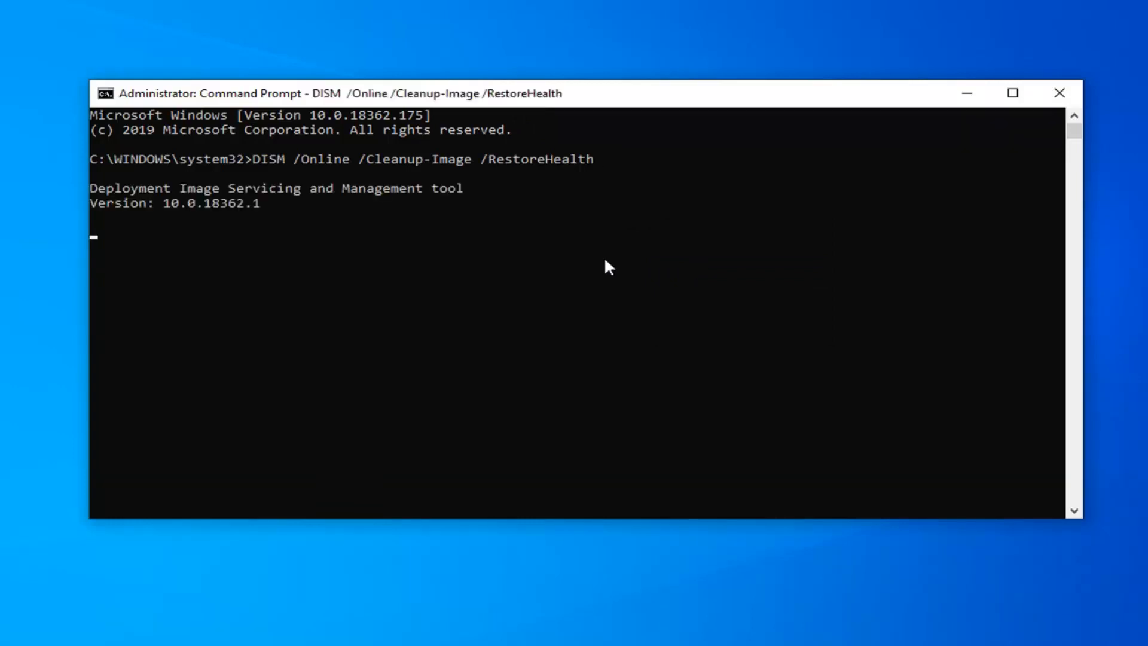
mouse_move(615, 176)
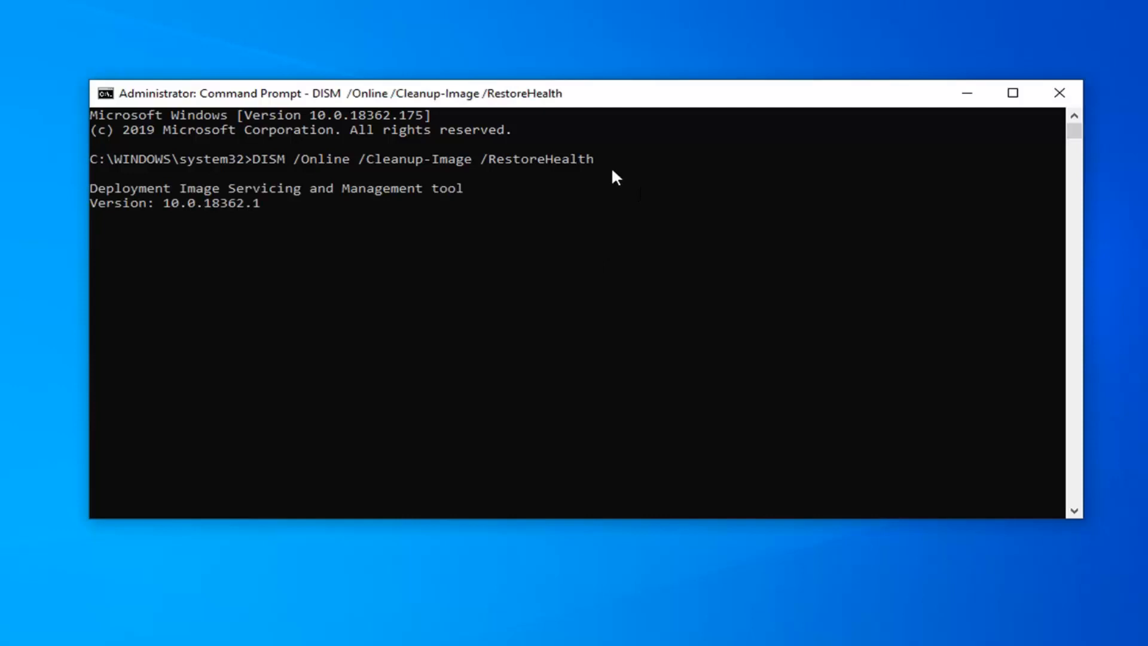